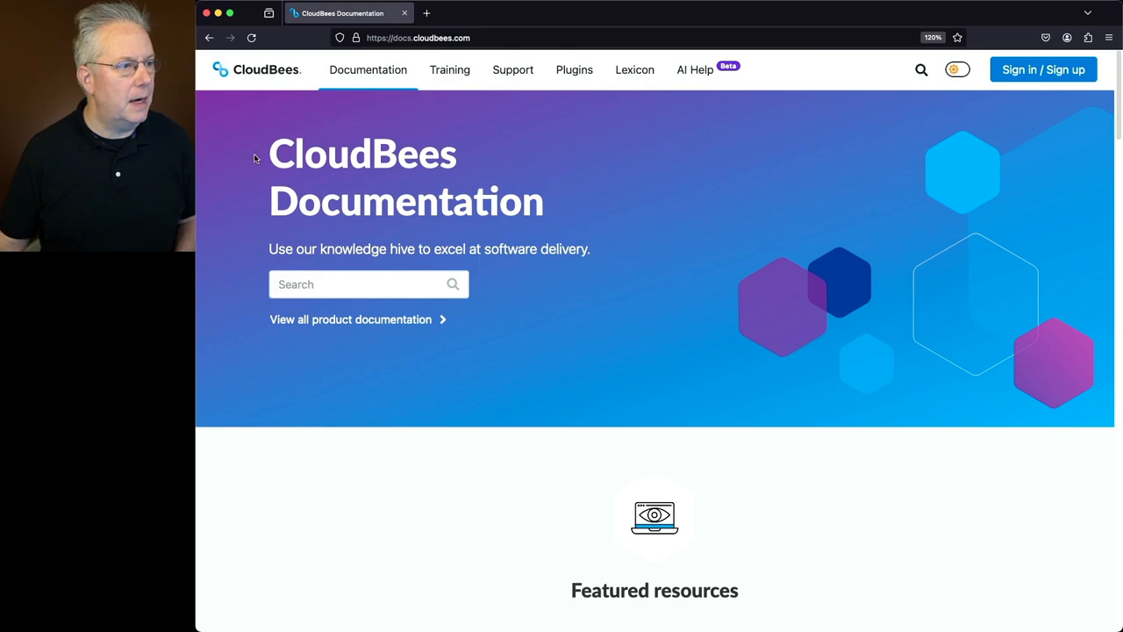
Step: Navigate to the CloudBees CI product docs and switch to its Release notes section
left_click(369, 70)
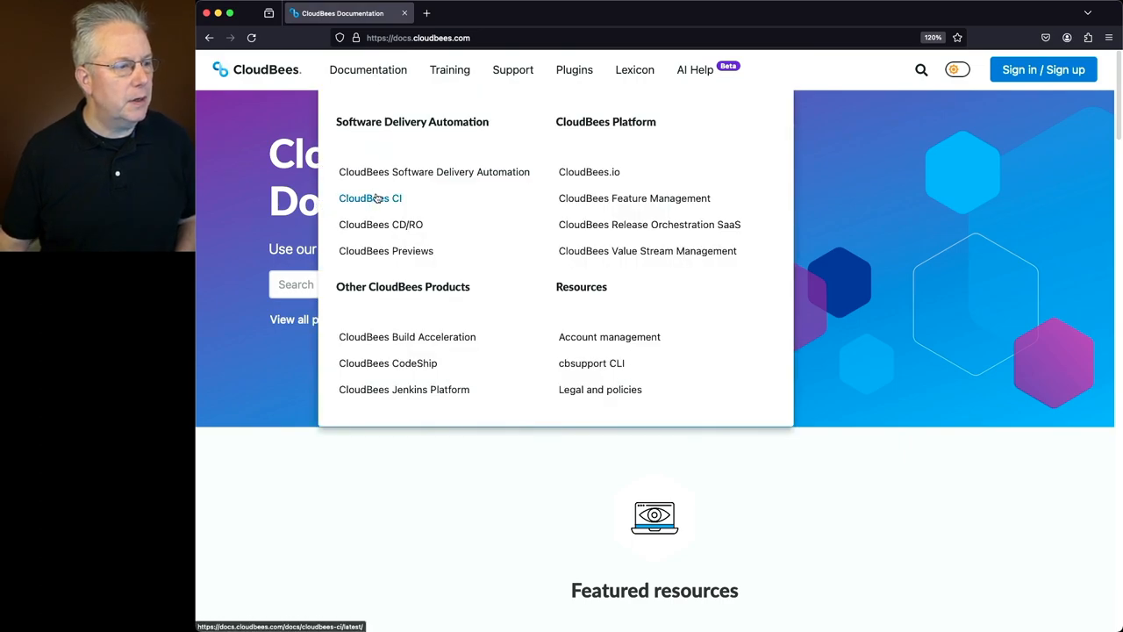
left_click(370, 197)
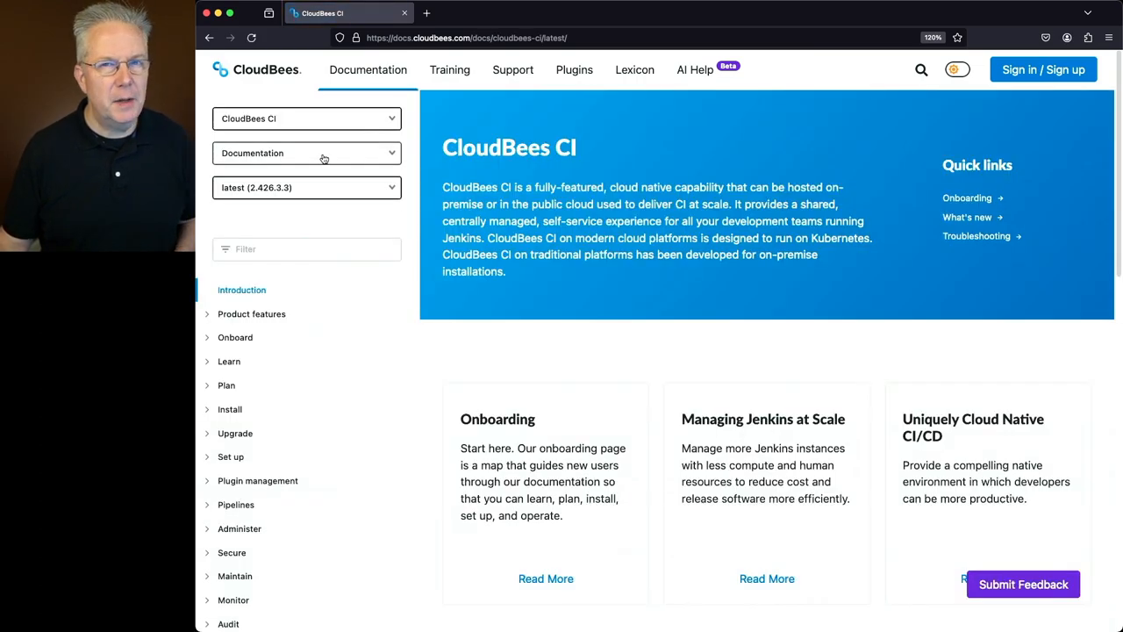
left_click(305, 153)
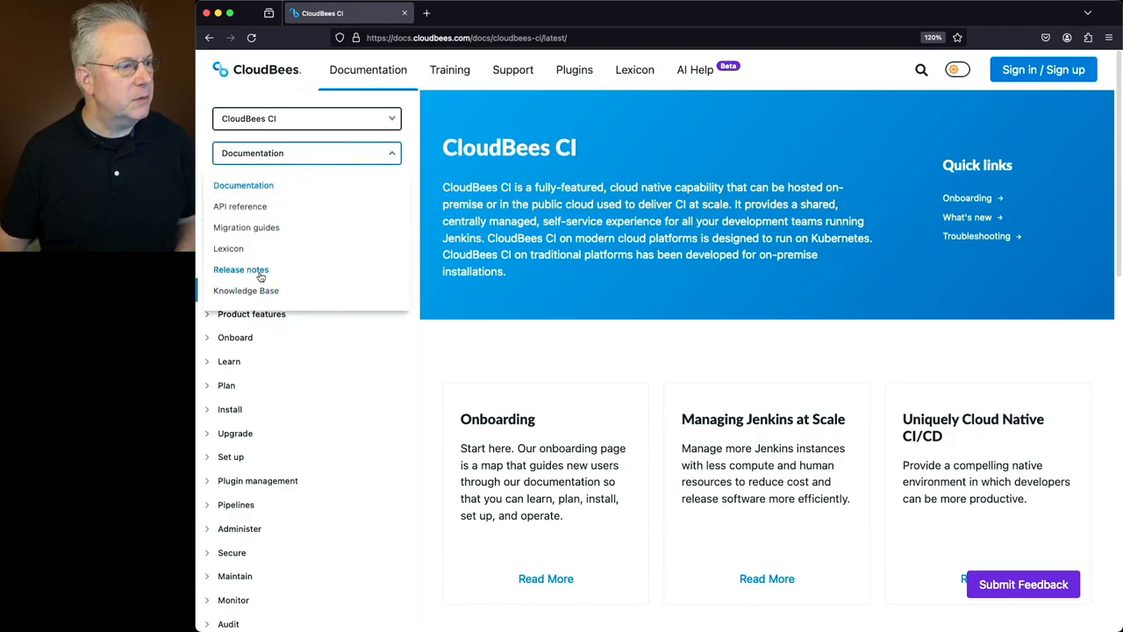
left_click(240, 270)
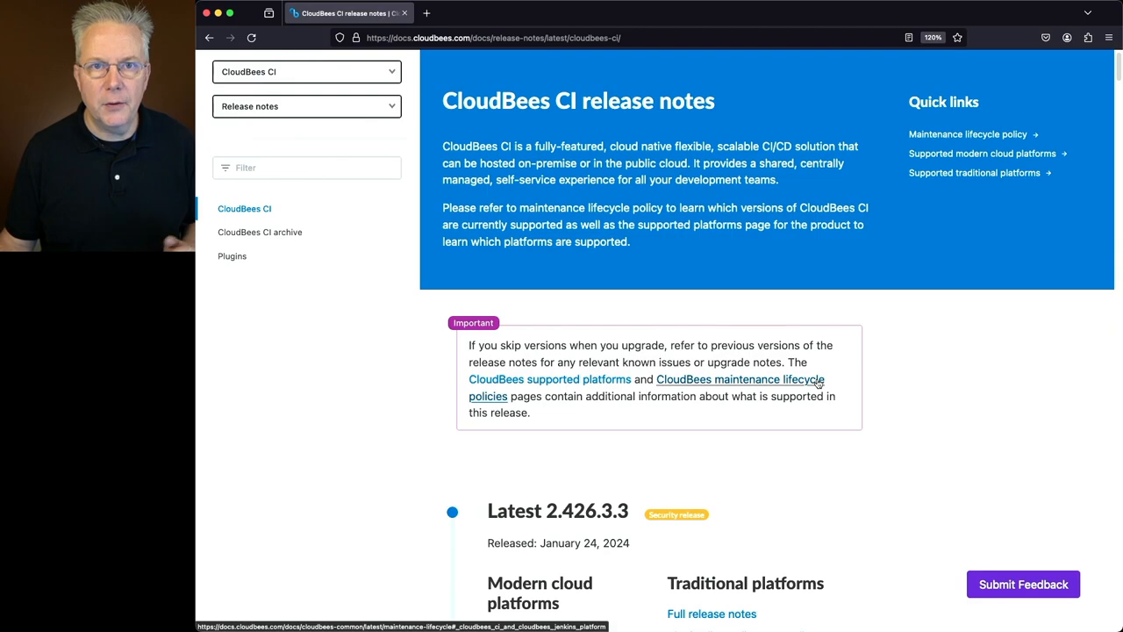
mouse_move(898, 383)
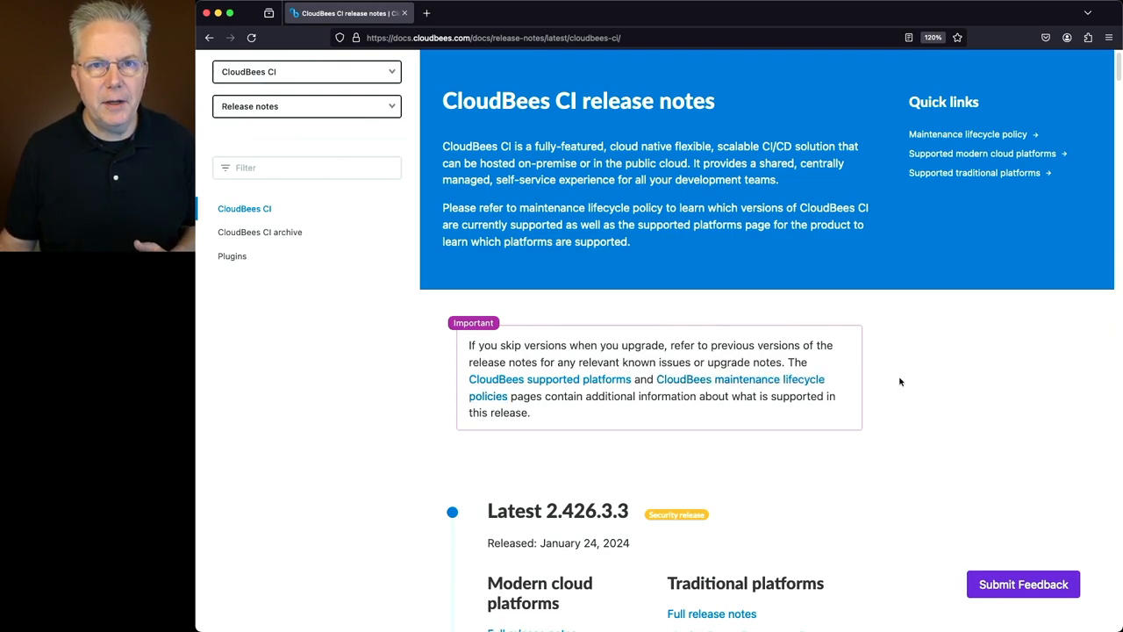
mouse_move(665, 362)
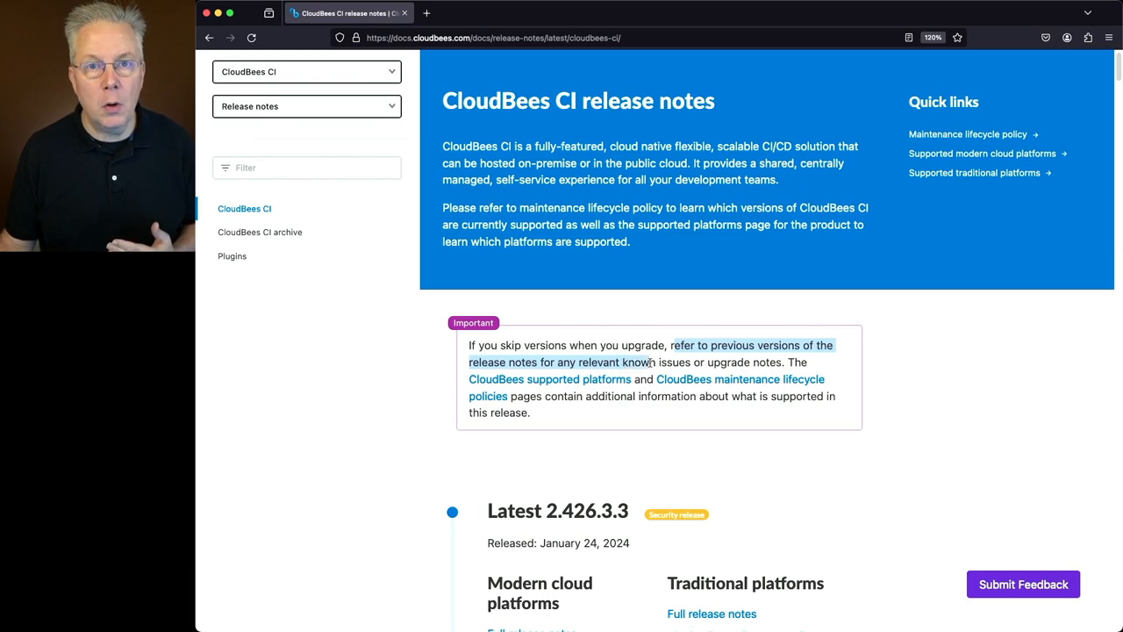
mouse_move(651, 367)
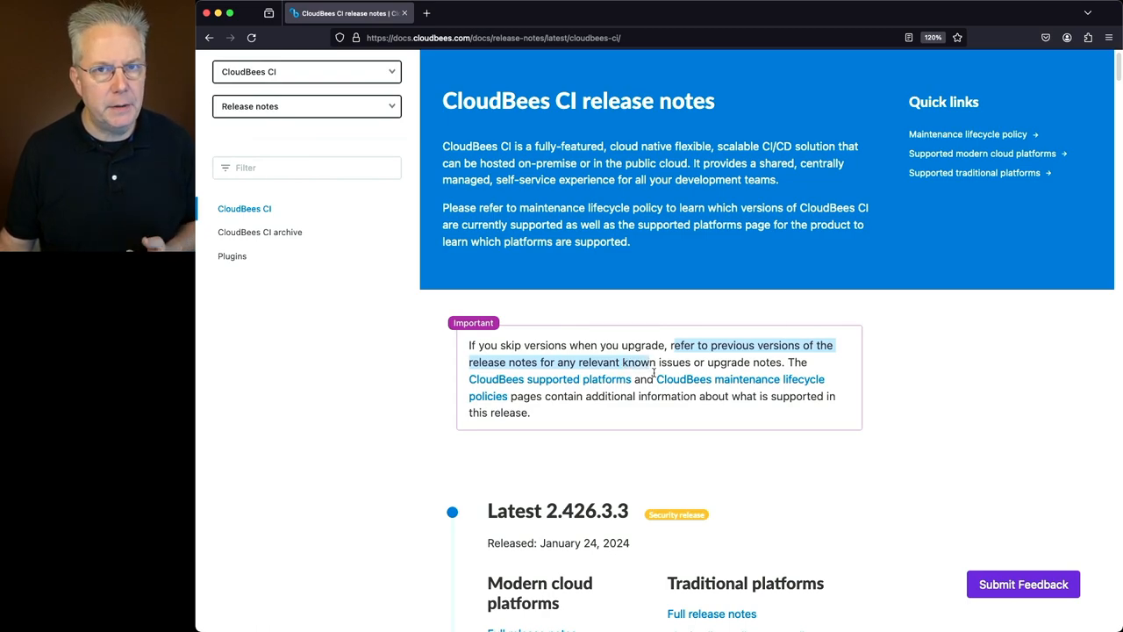
scroll("down", 3)
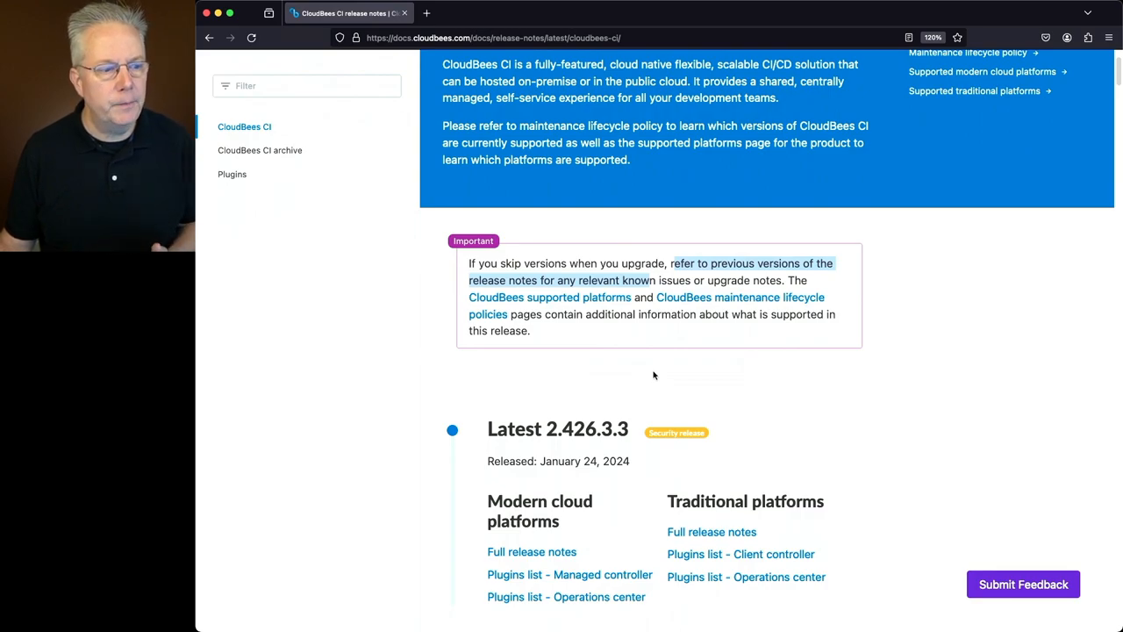
scroll("down", 3)
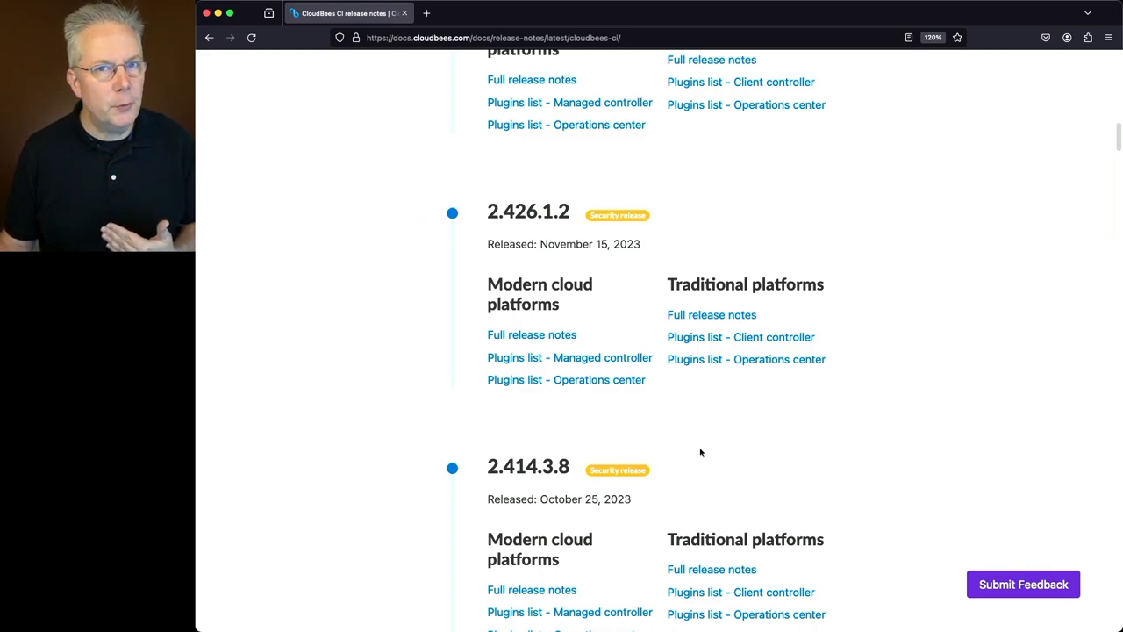
scroll("up", 3)
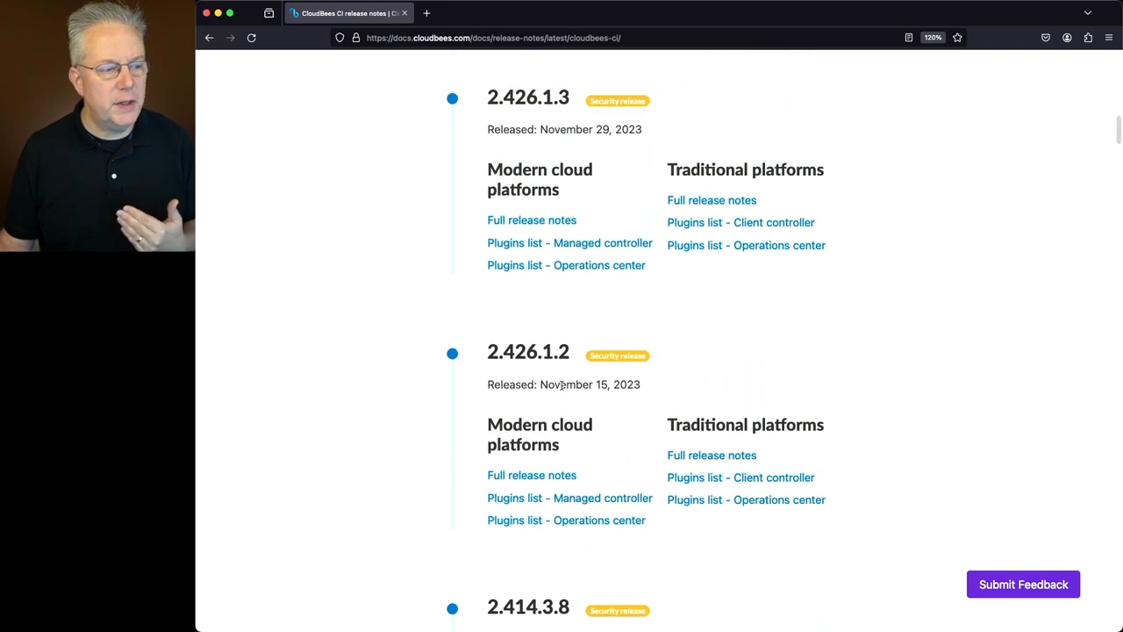
scroll("up", 3)
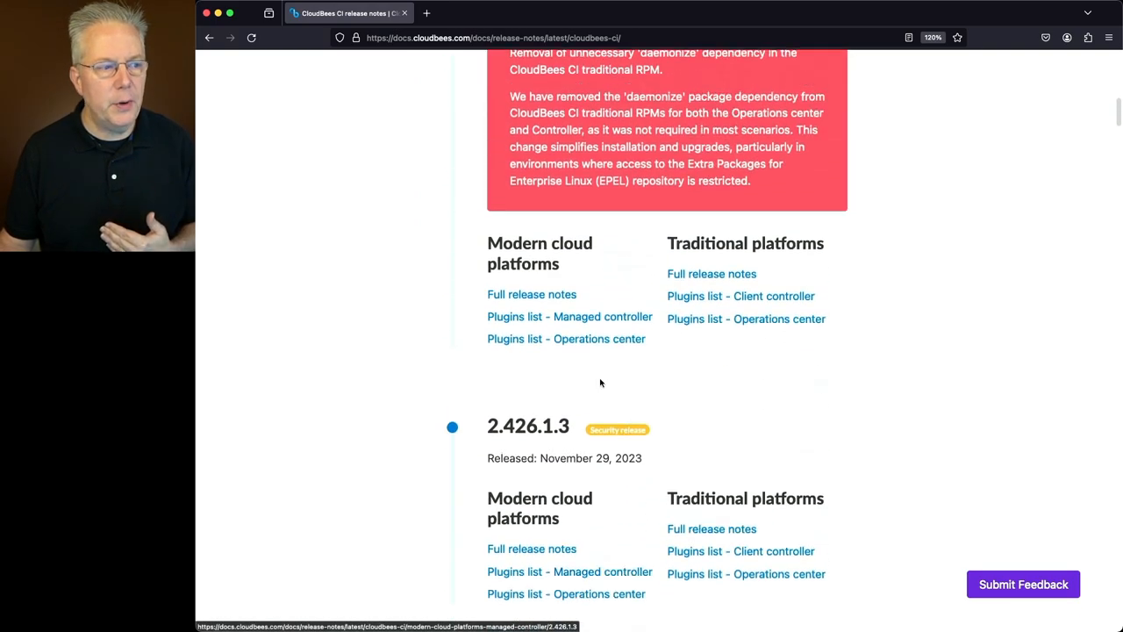
scroll("up", 3)
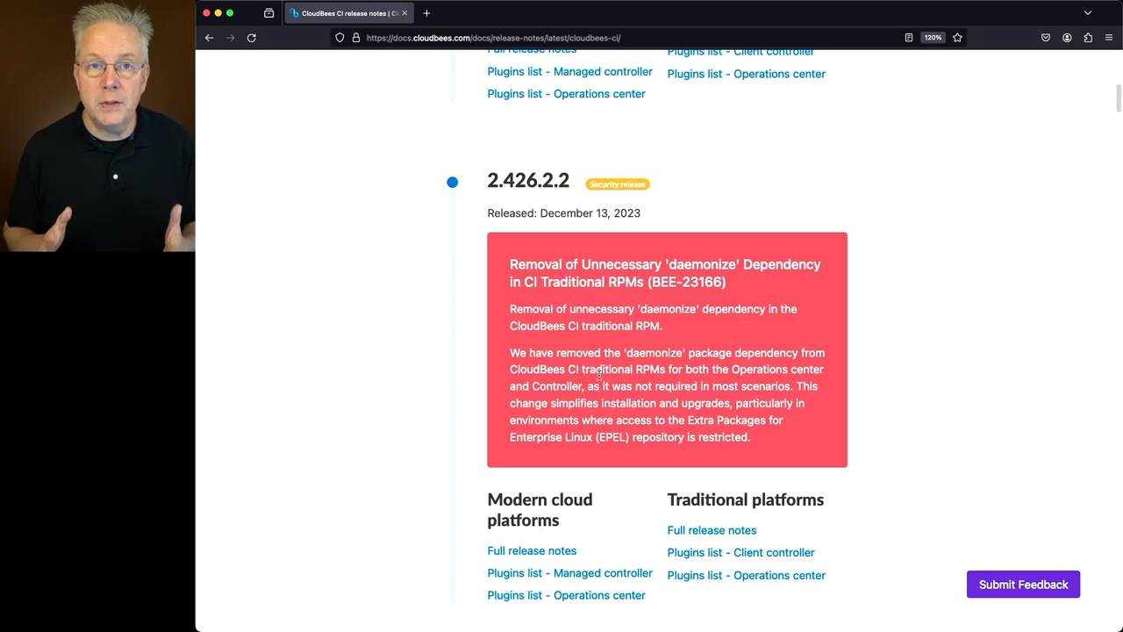
scroll("down", 3)
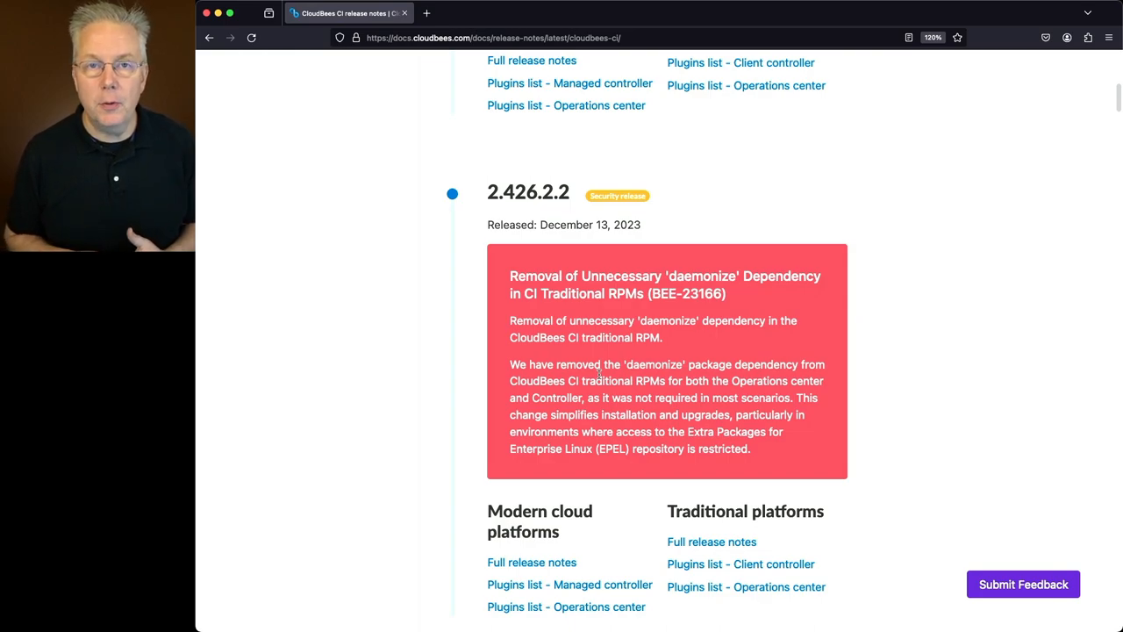
scroll("up", 3)
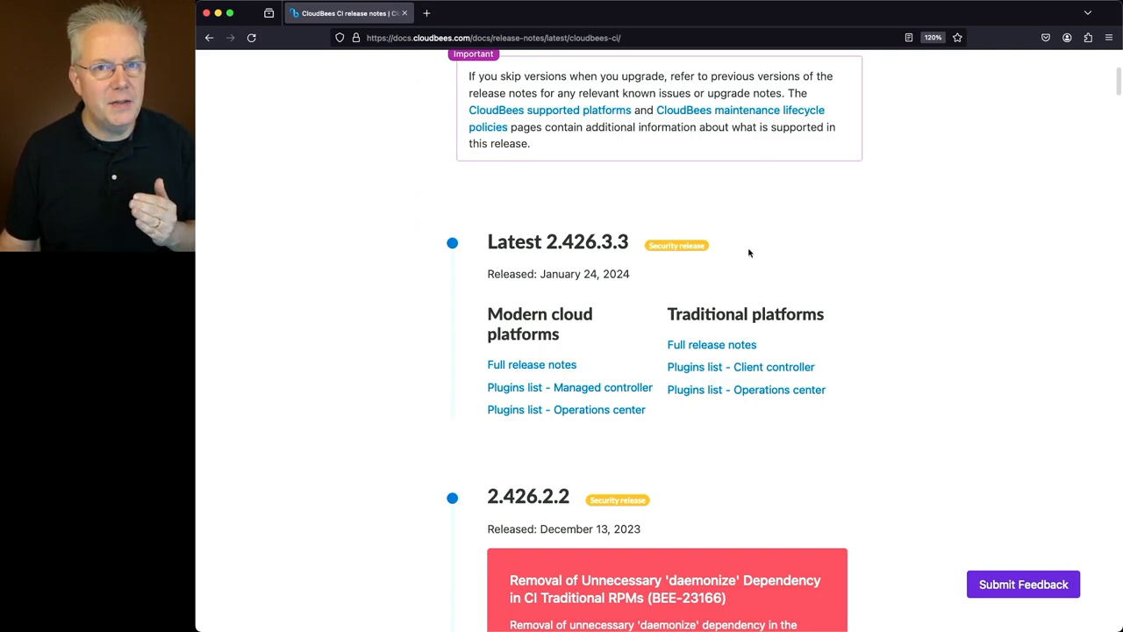
mouse_move(730, 337)
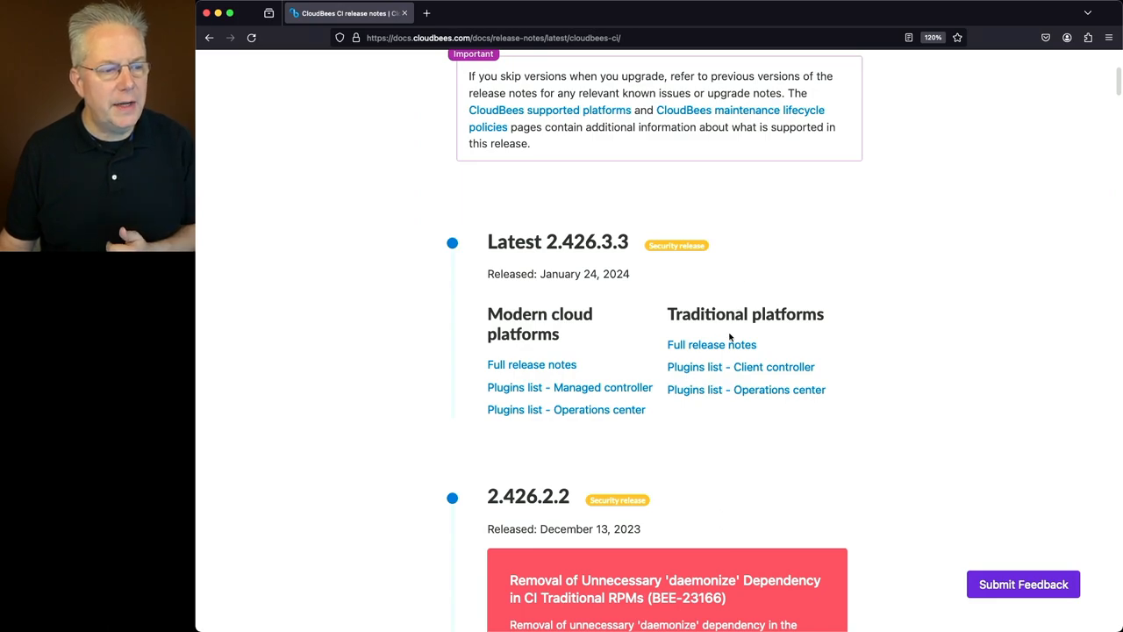
Step: From the traditional platforms 2.426.3.3 full notes, launch Security Advisory 2024-01-24 in a new tab
left_click(712, 344)
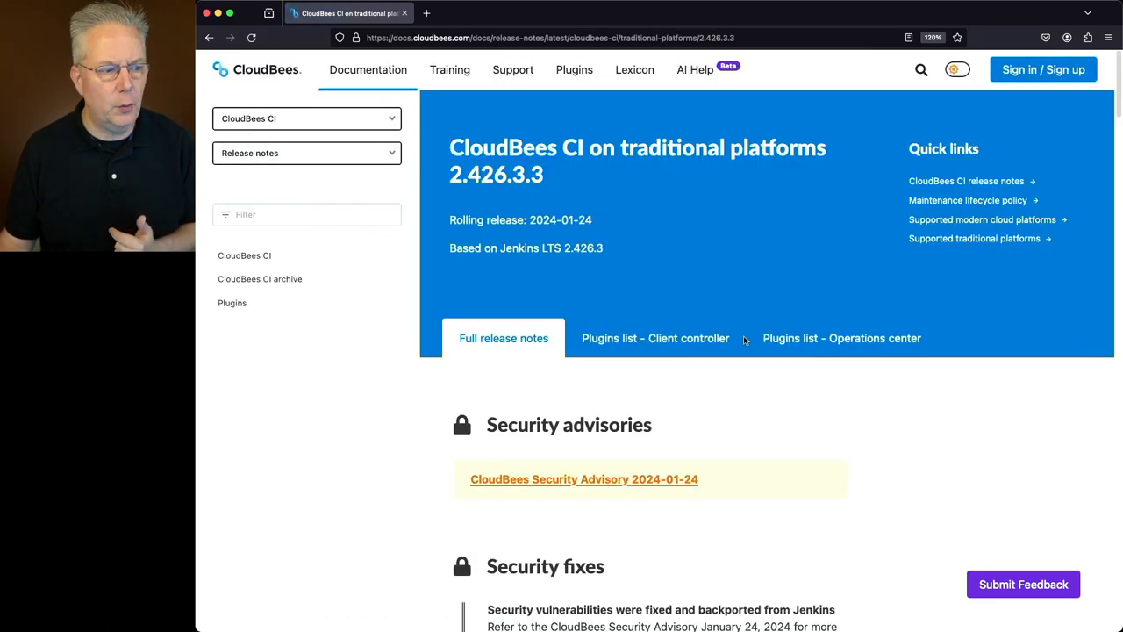
scroll("down", 3)
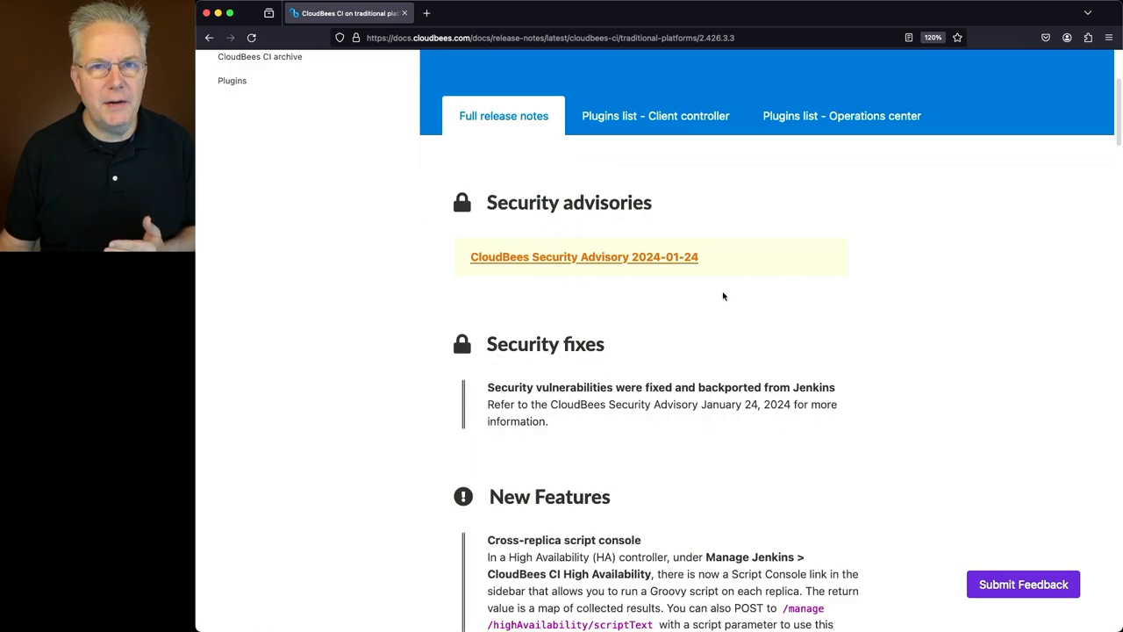
right_click(582, 256)
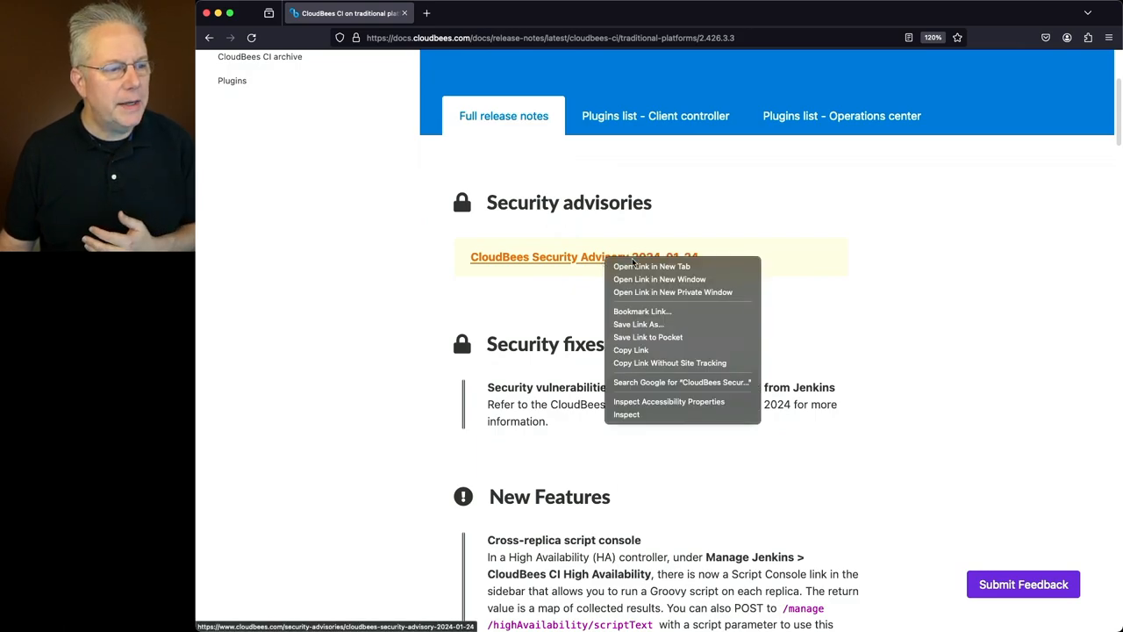
left_click(651, 267)
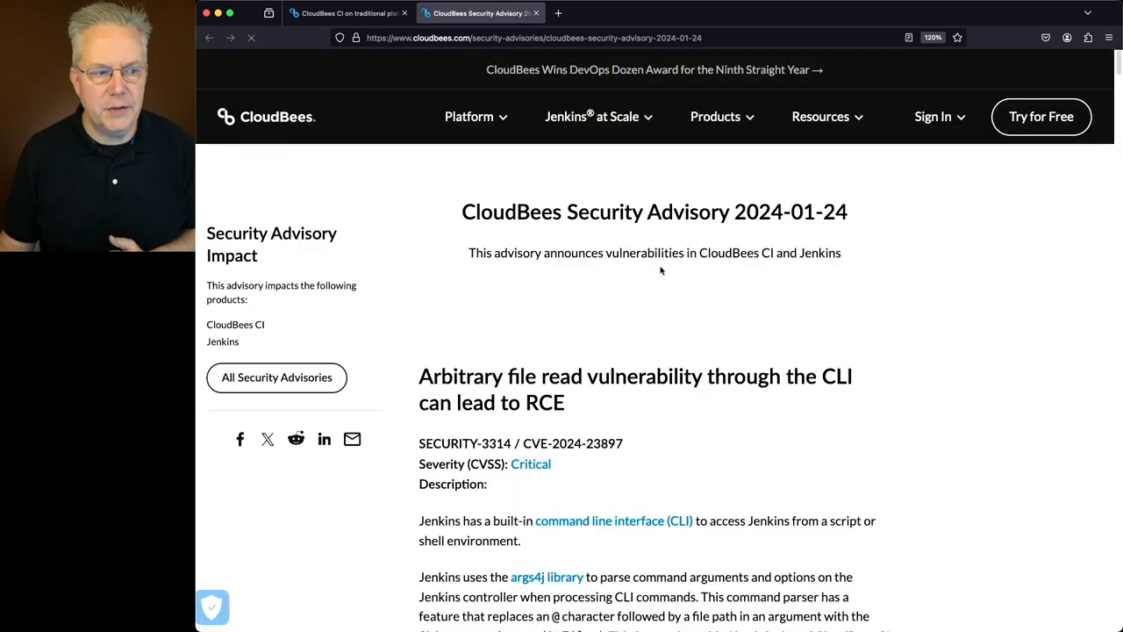
scroll("down", 3)
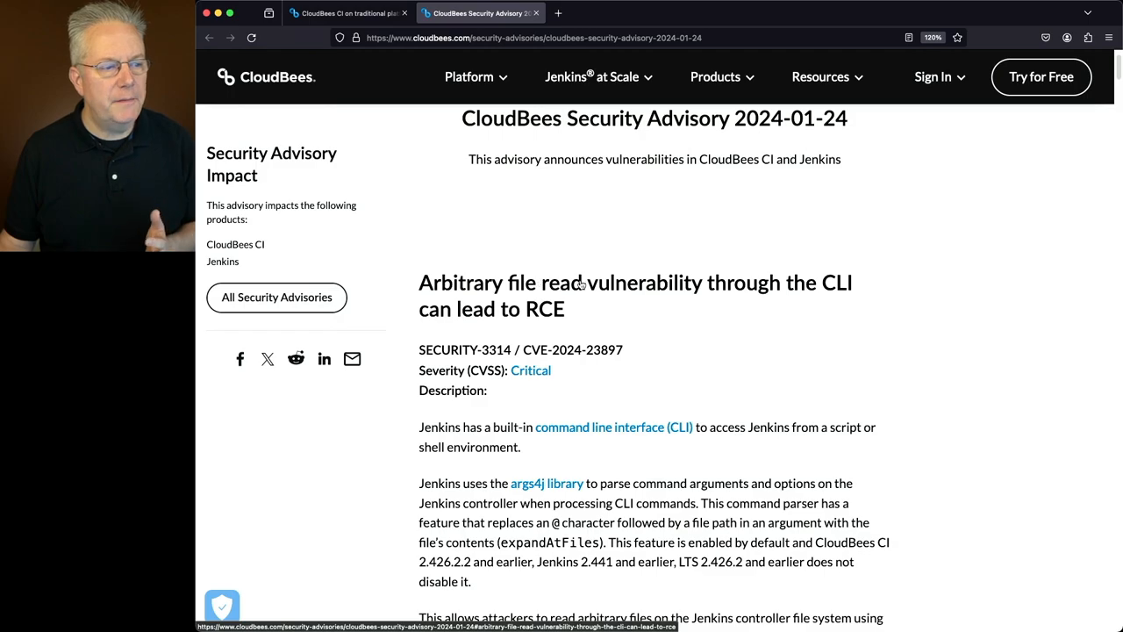
mouse_move(635, 315)
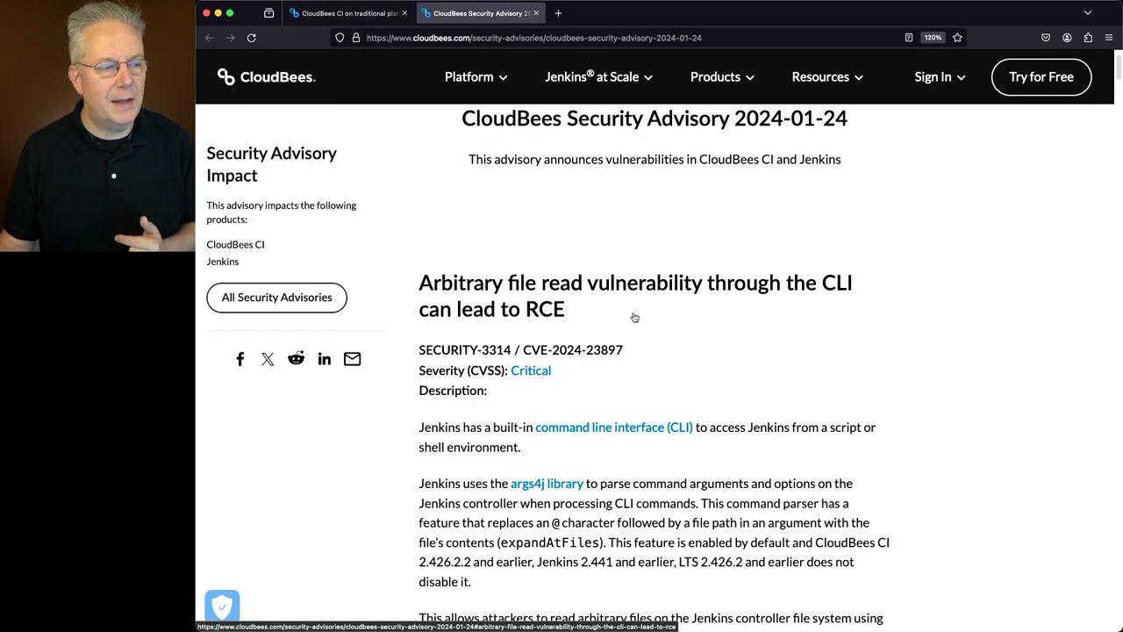
scroll("down", 3)
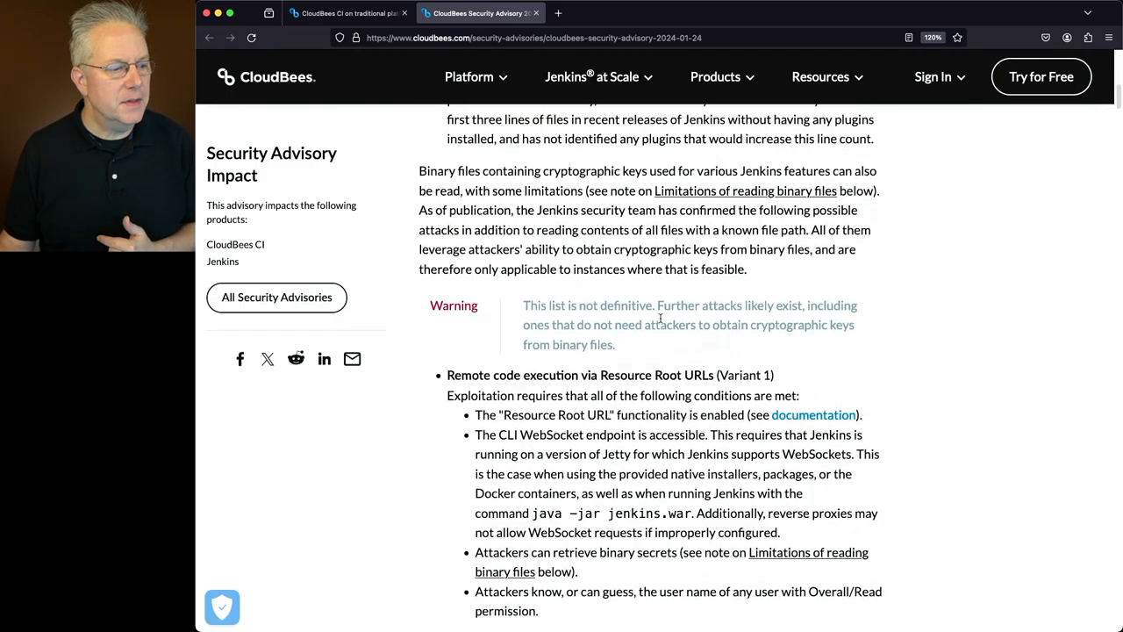
scroll("down", 3)
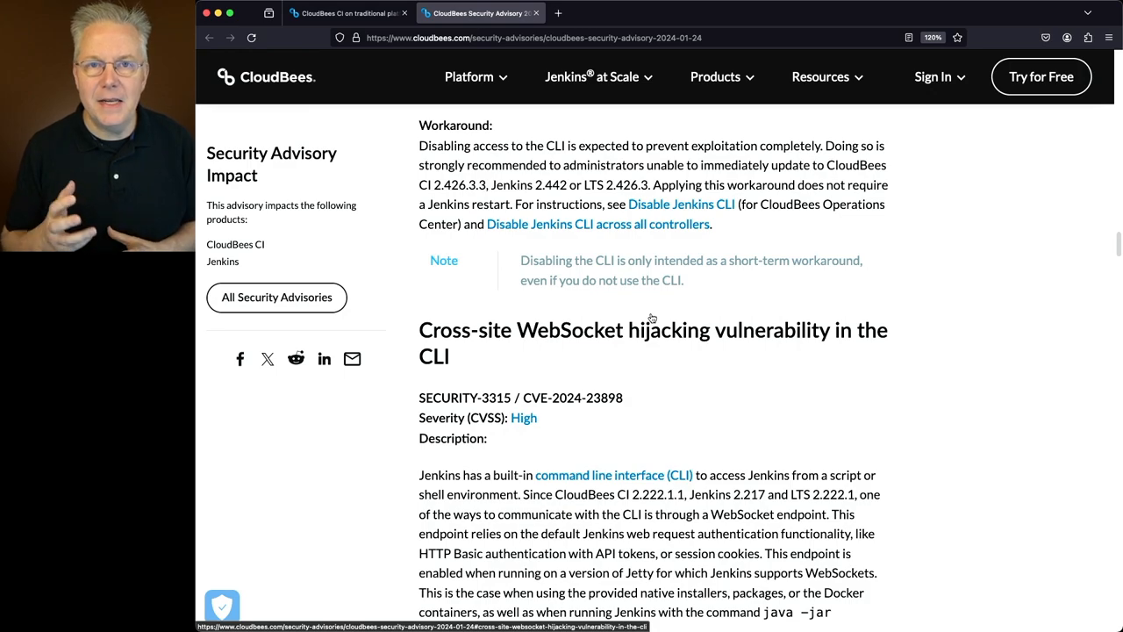
mouse_move(673, 116)
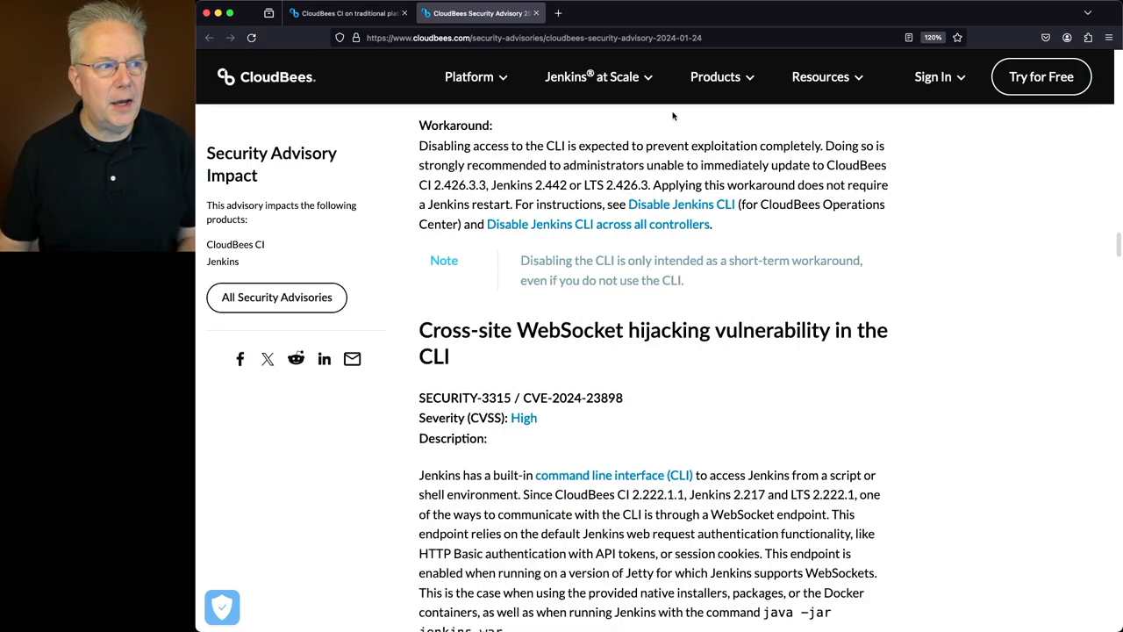
Step: Back on the traditional platforms notes, read New Features and the rolling upgrade enhancements
left_click(348, 13)
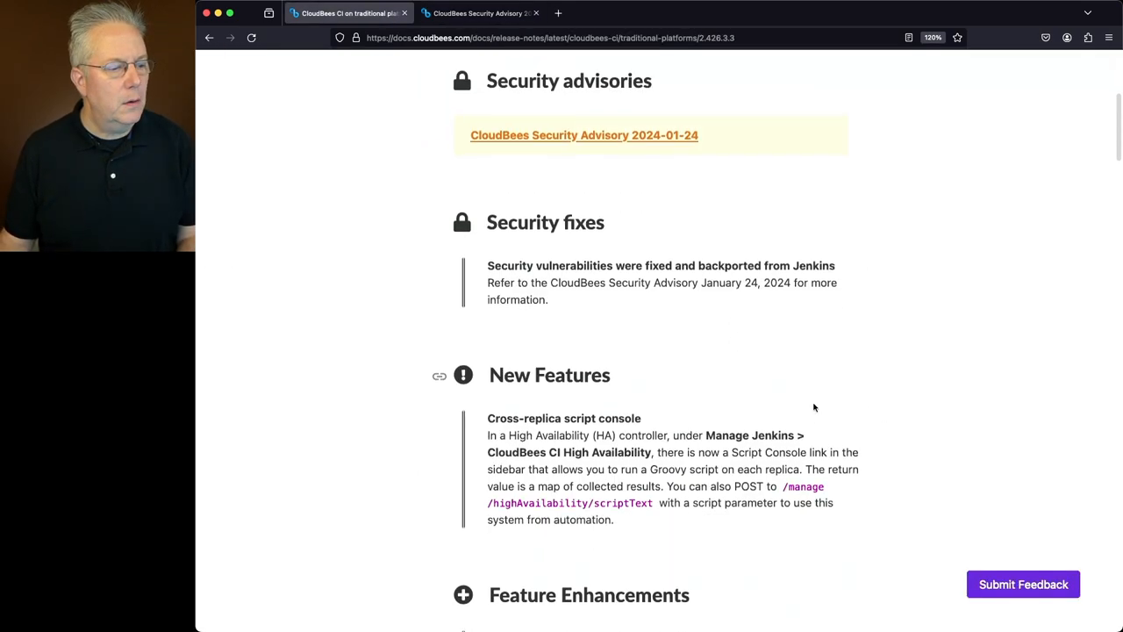
scroll("down", 3)
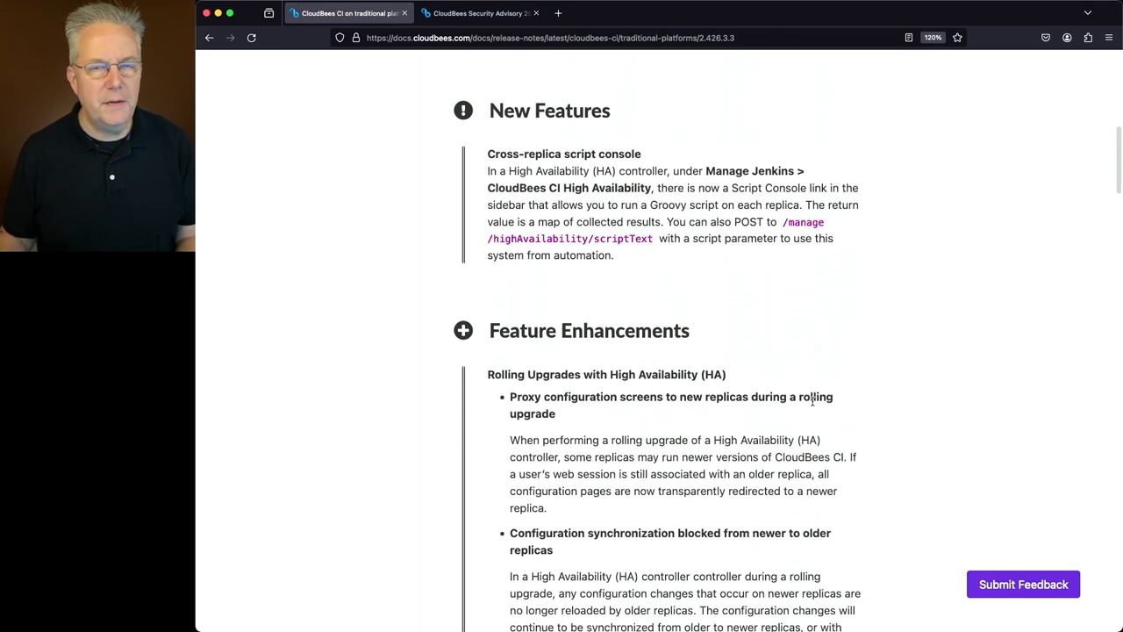
mouse_move(705, 362)
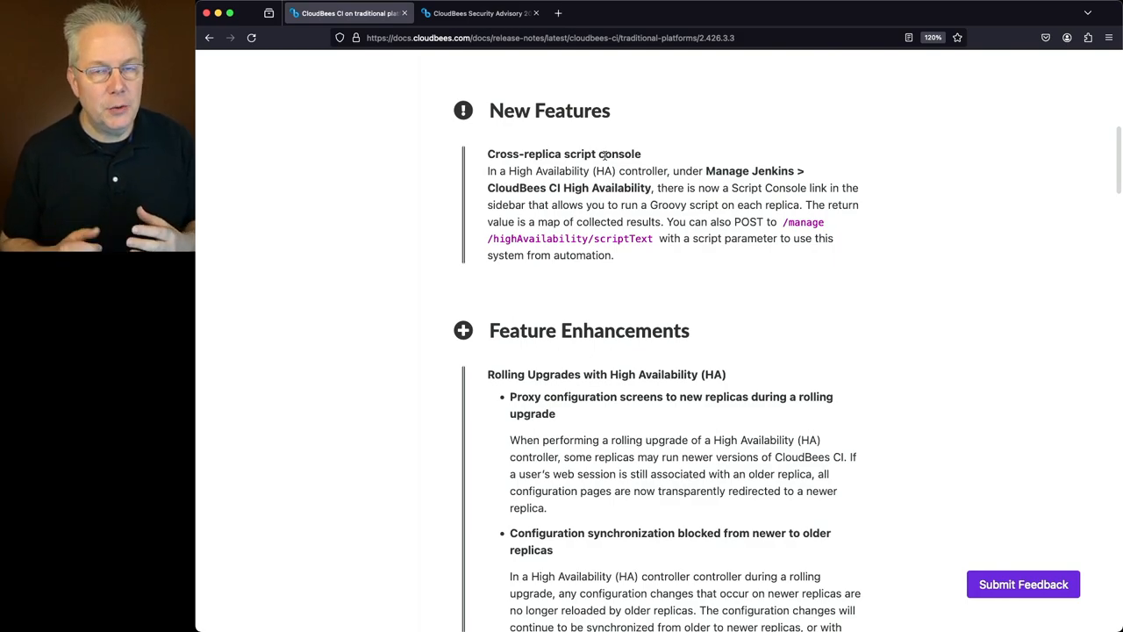
scroll("down", 3)
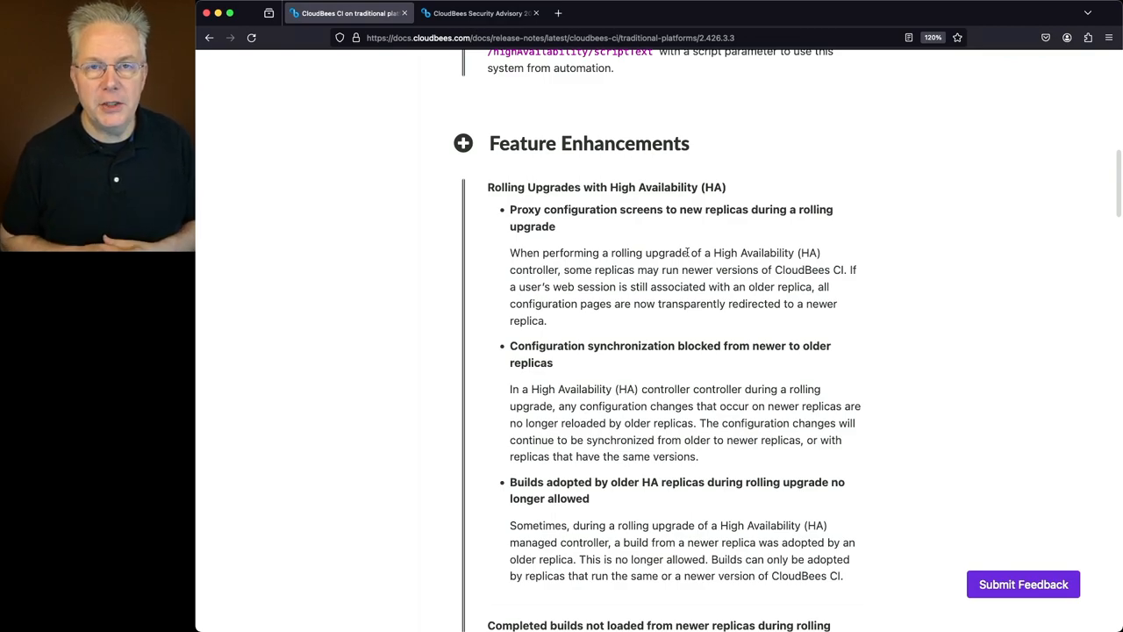
scroll("down", 3)
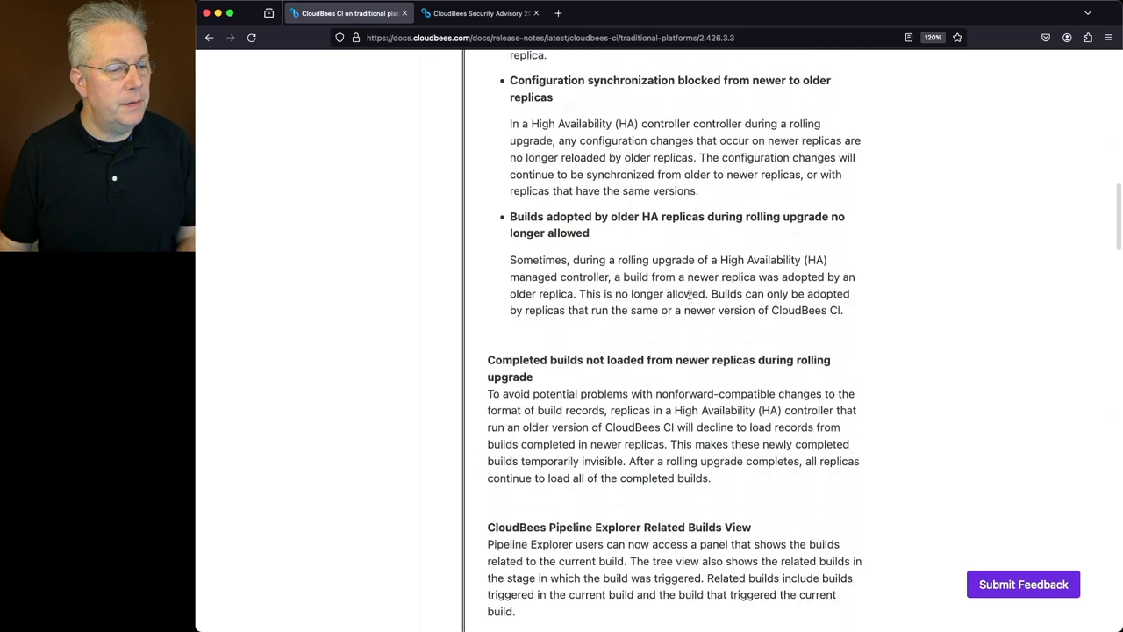
scroll("down", 3)
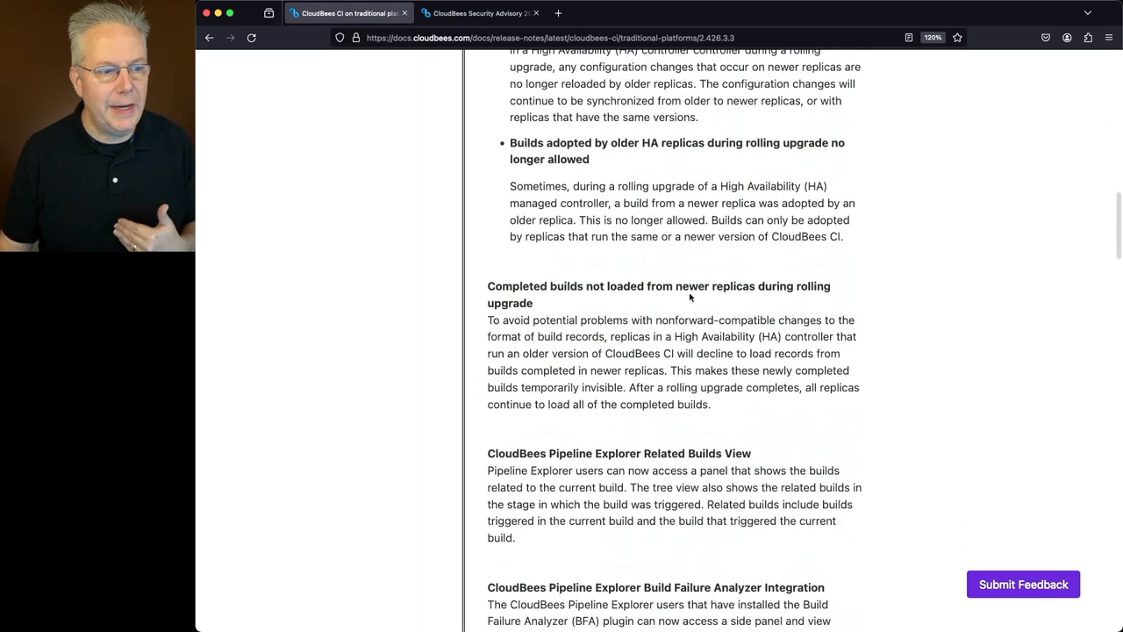
Step: Continue through Feature Enhancements down to the Configuration as Code schema download endpoints
scroll("down", 3)
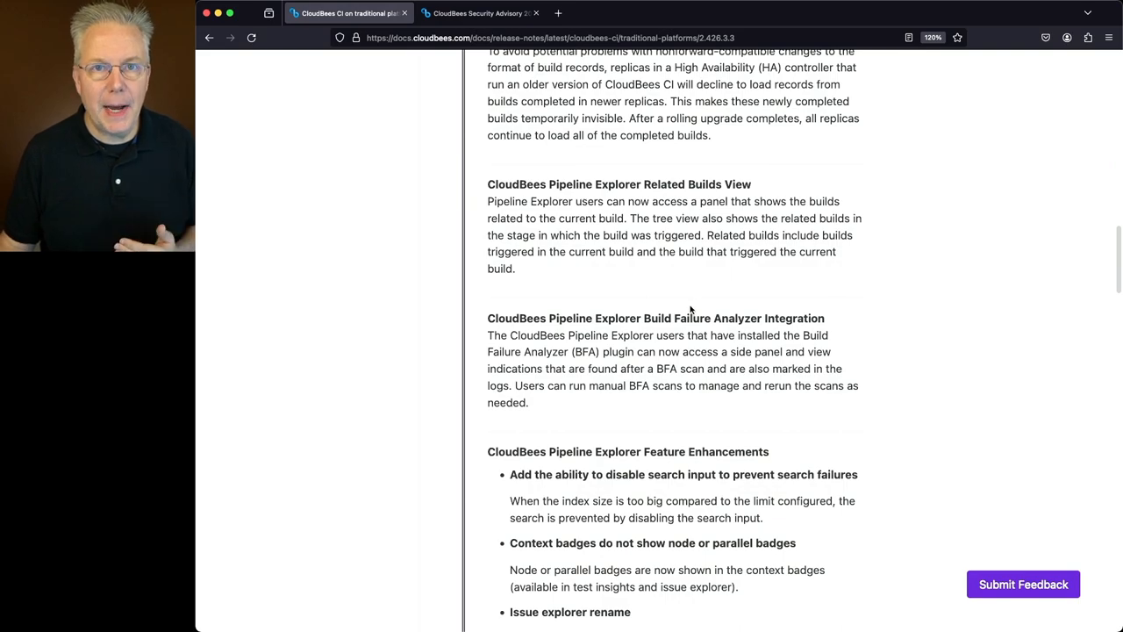
scroll("down", 3)
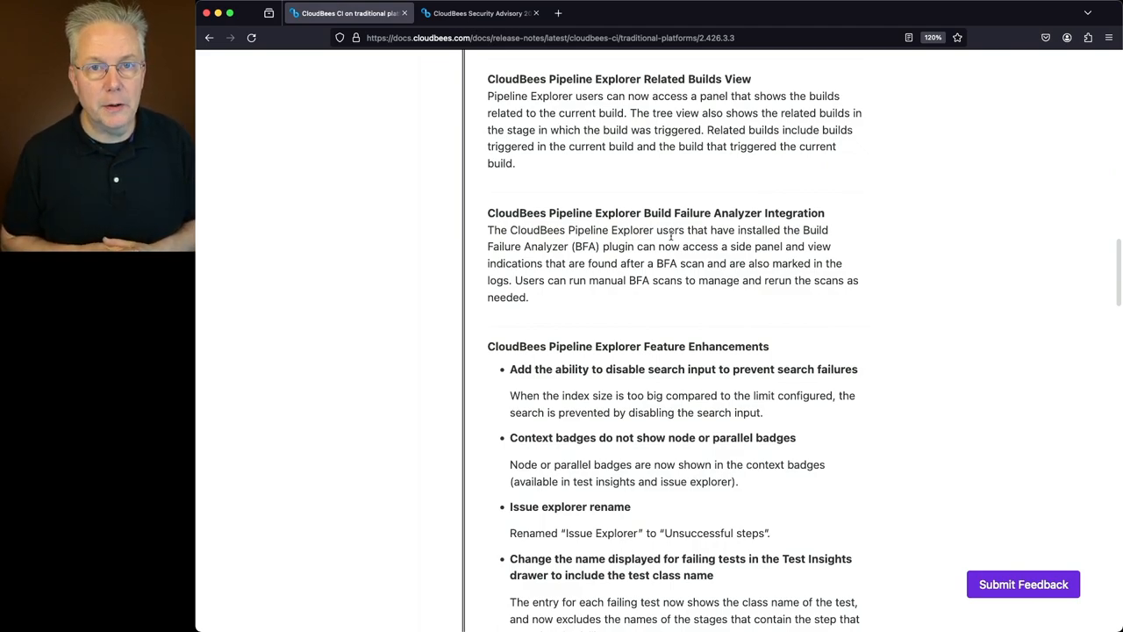
scroll("down", 3)
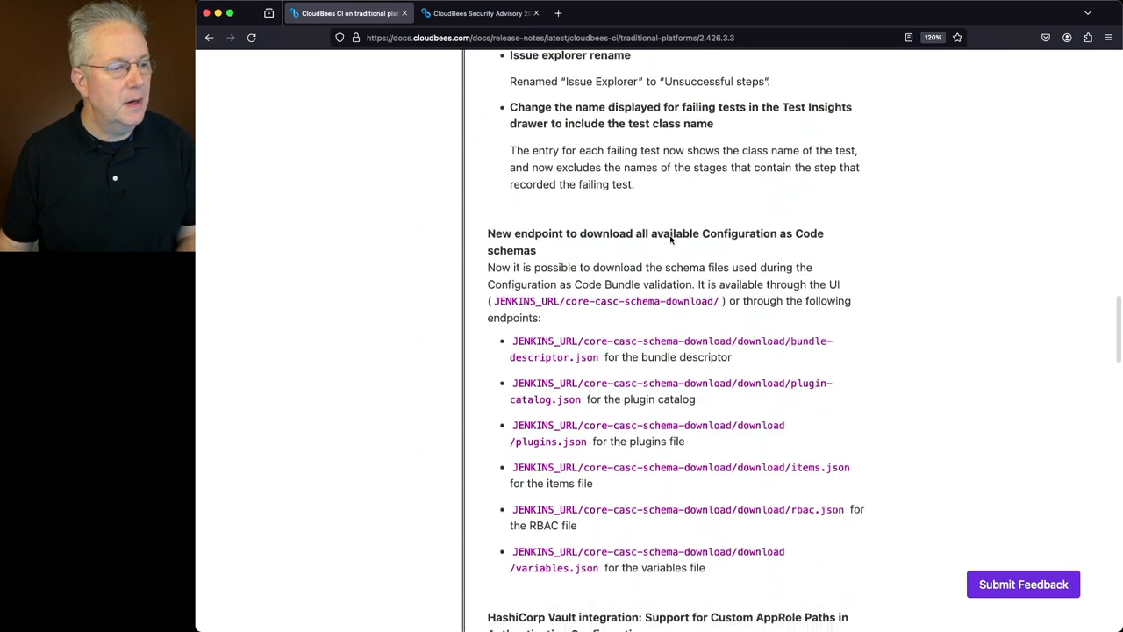
scroll("down", 3)
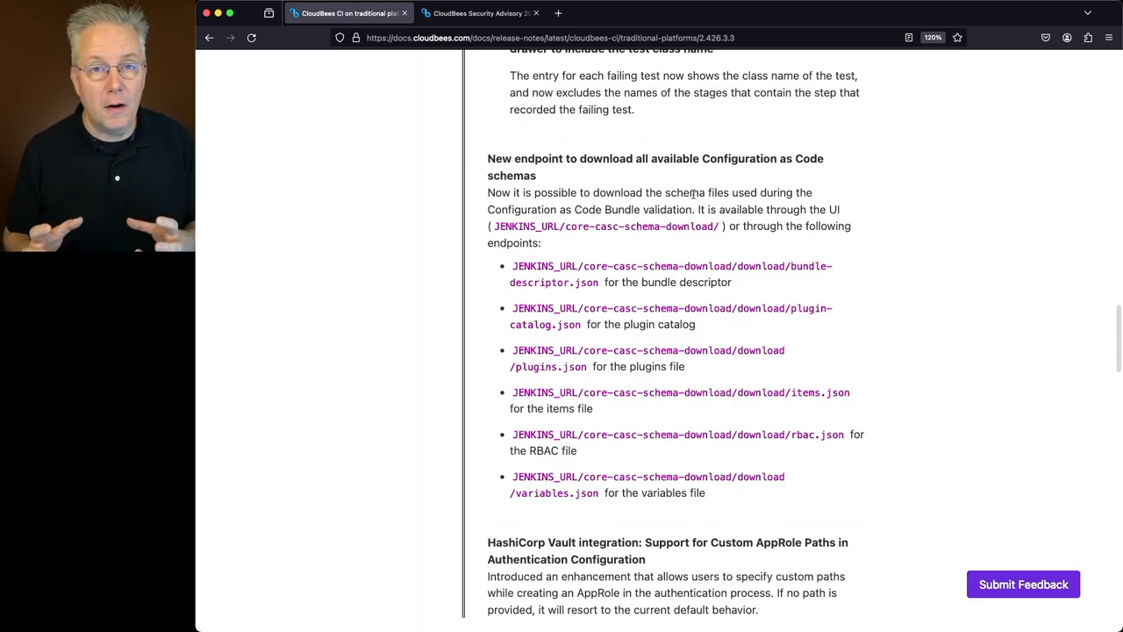
Step: Scroll past the HashiCorp Vault enhancement to the traditional platforms Resolved Issues
scroll("down", 3)
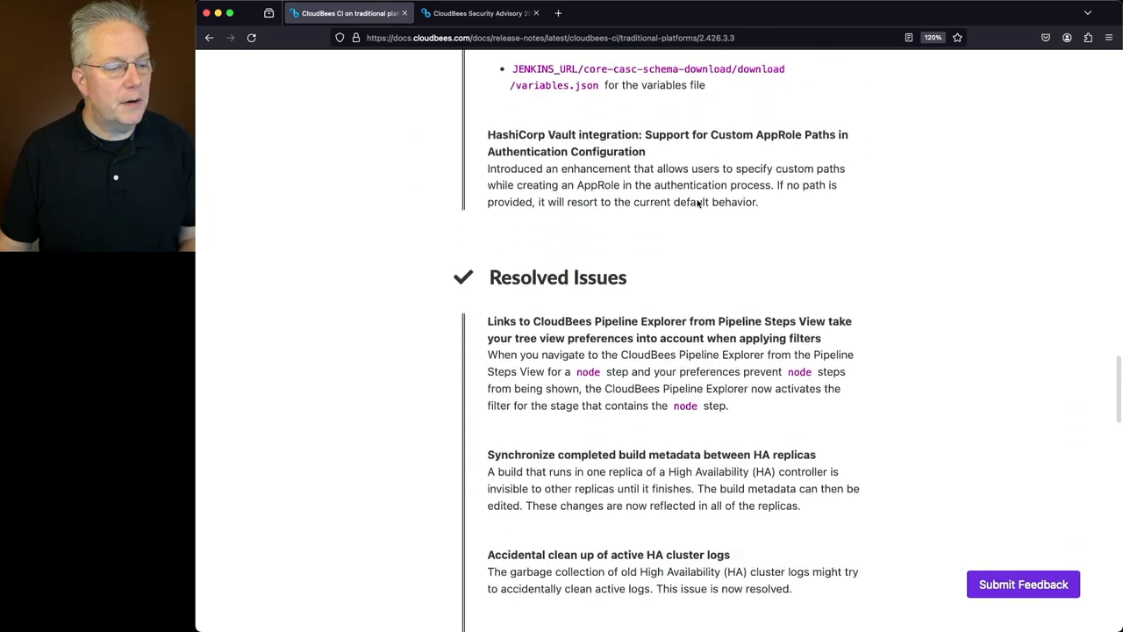
scroll("down", 3)
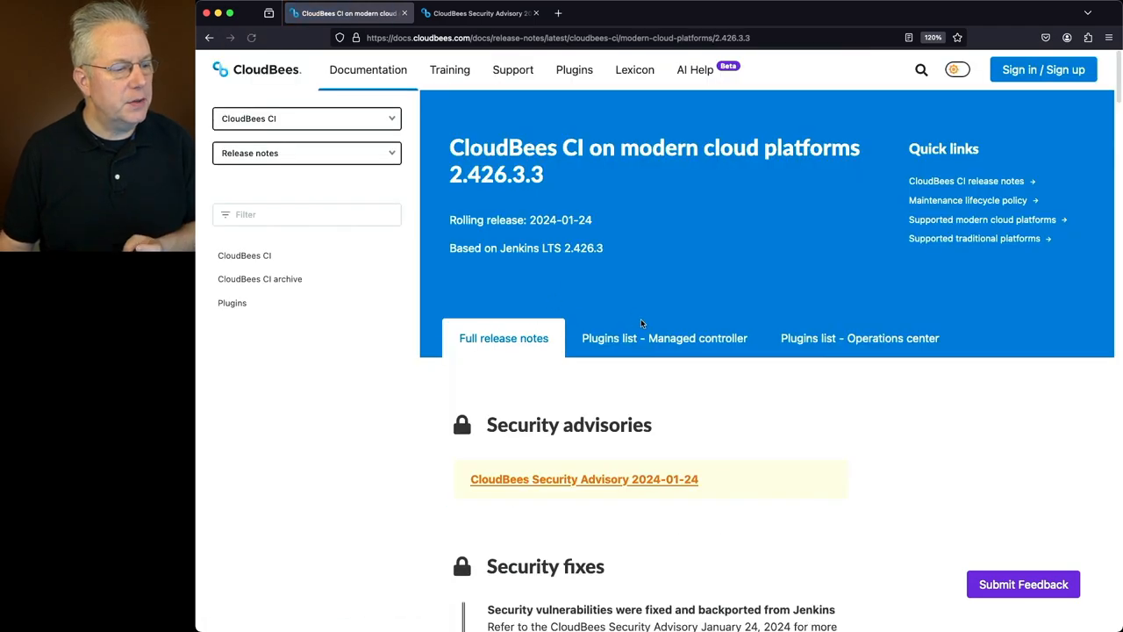
Step: Read the modern cloud platforms security advisory, security fixes and cross-replica script console feature
scroll("down", 3)
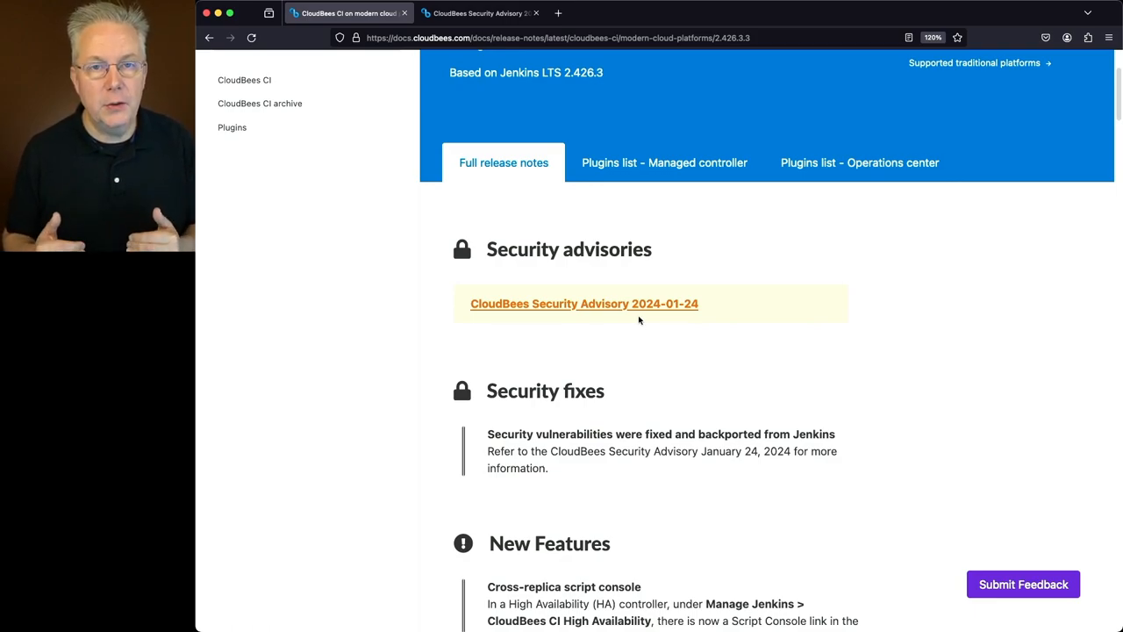
scroll("up", 3)
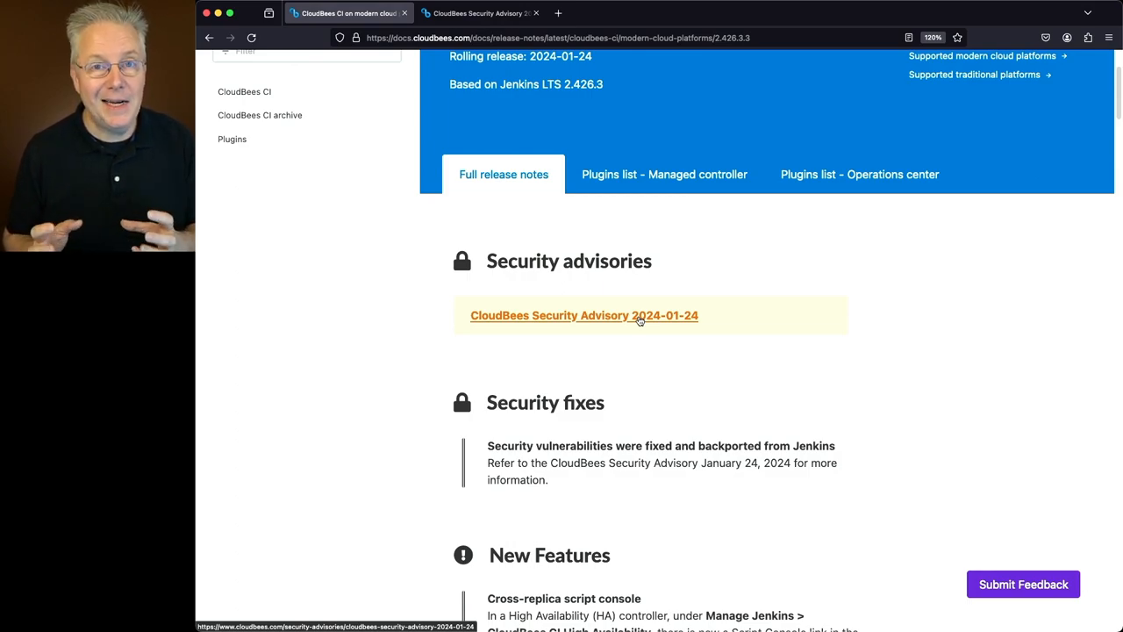
scroll("down", 3)
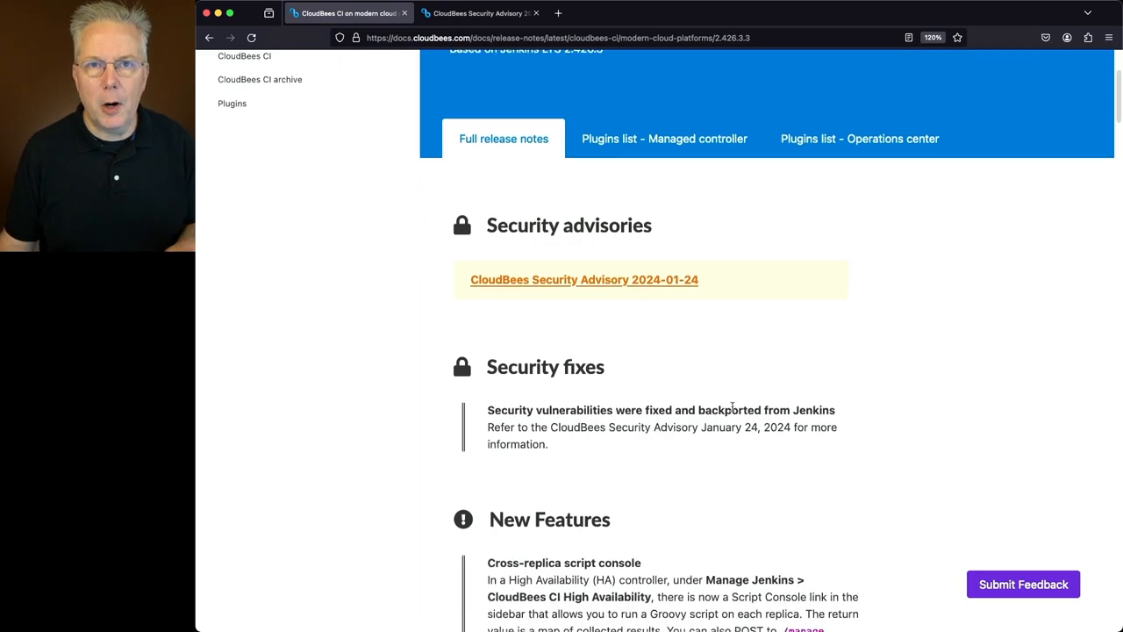
scroll("down", 3)
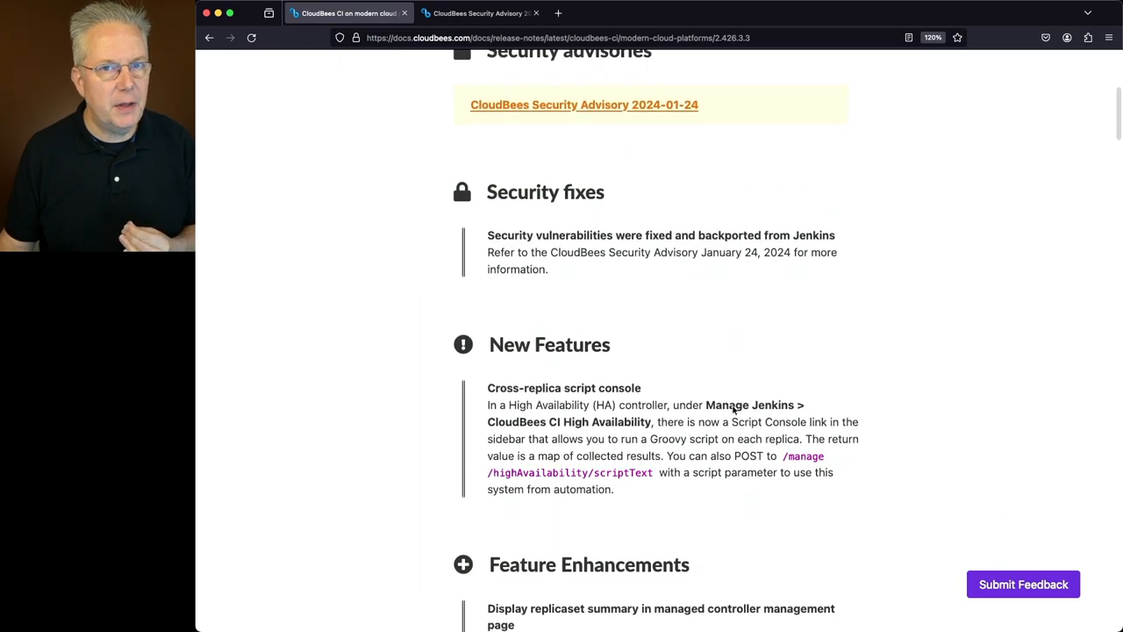
scroll("down", 3)
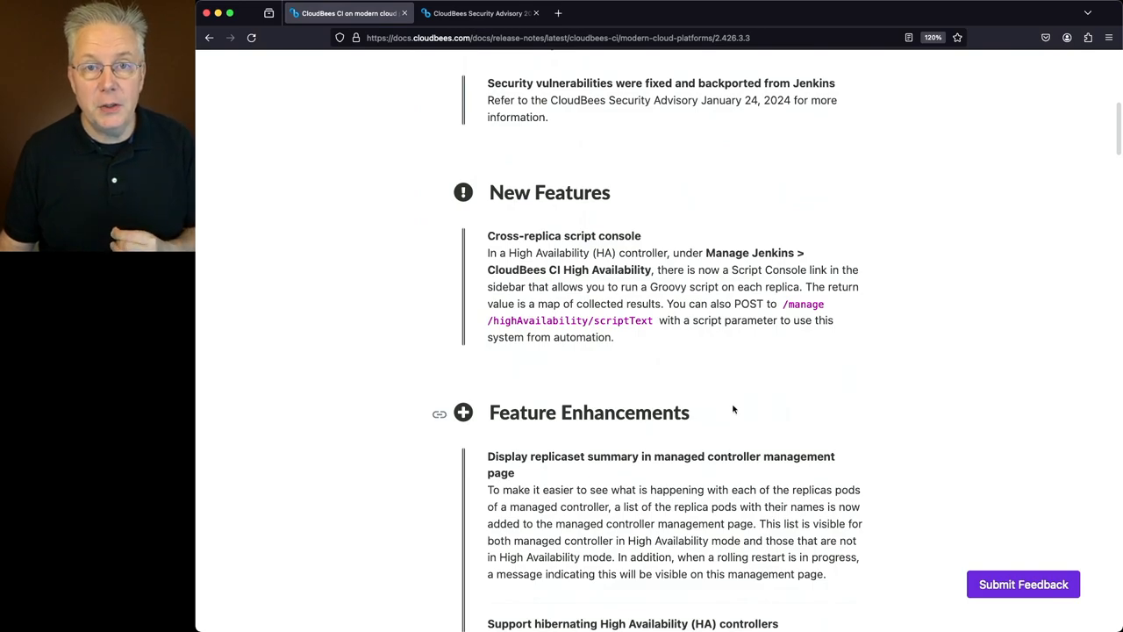
Step: Scroll through replicaset summary, rolling restart and HA controller changes applied without stop/start
scroll("down", 3)
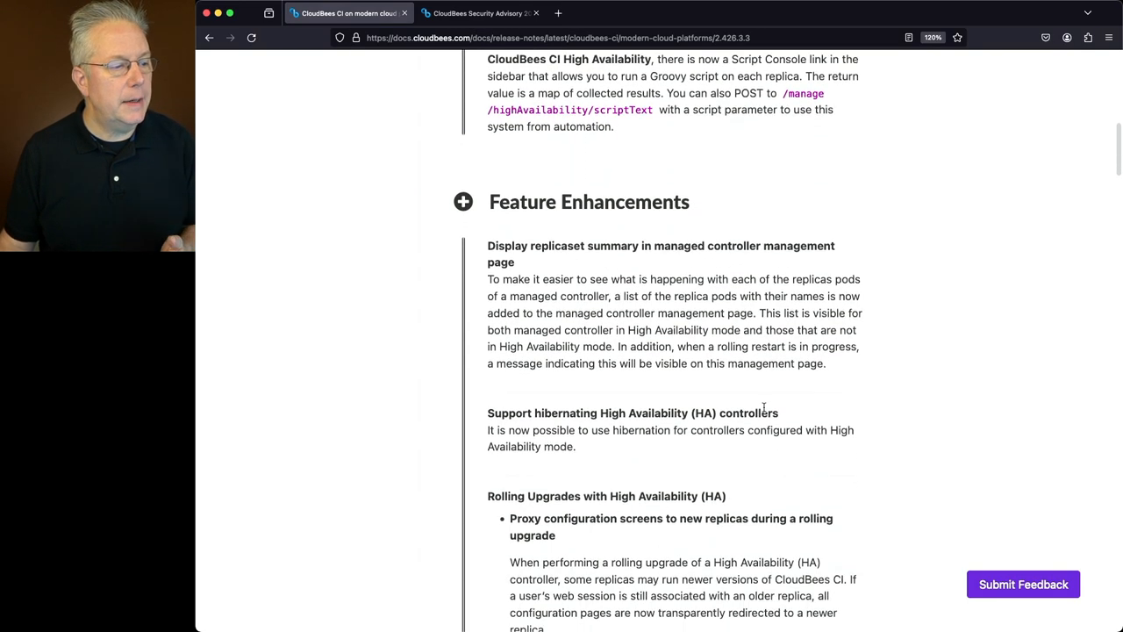
mouse_move(772, 242)
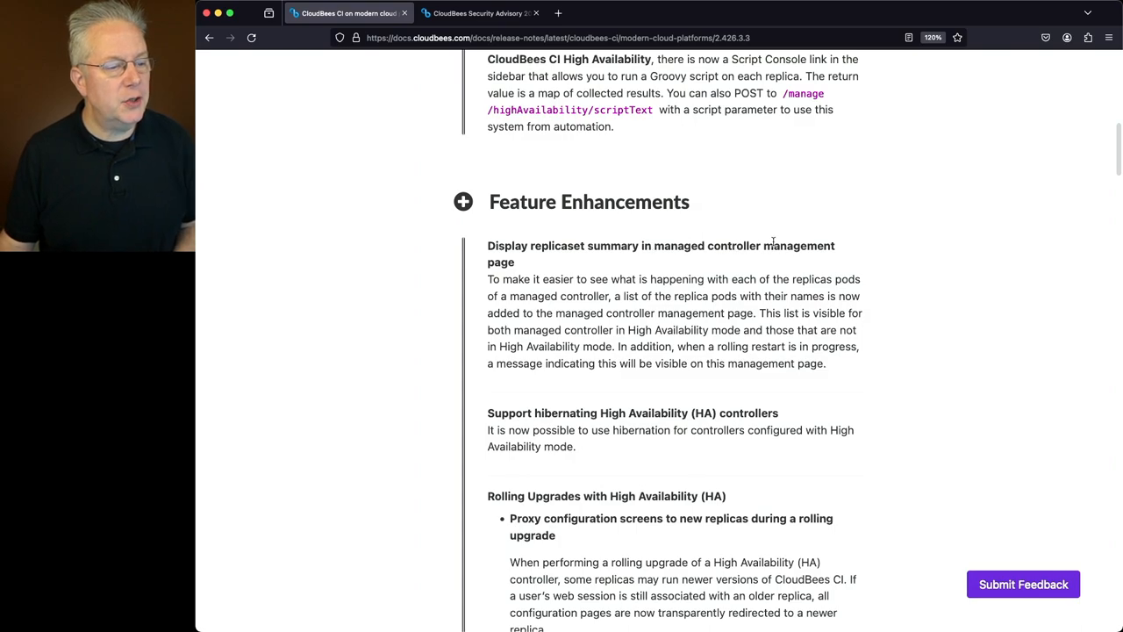
mouse_move(604, 291)
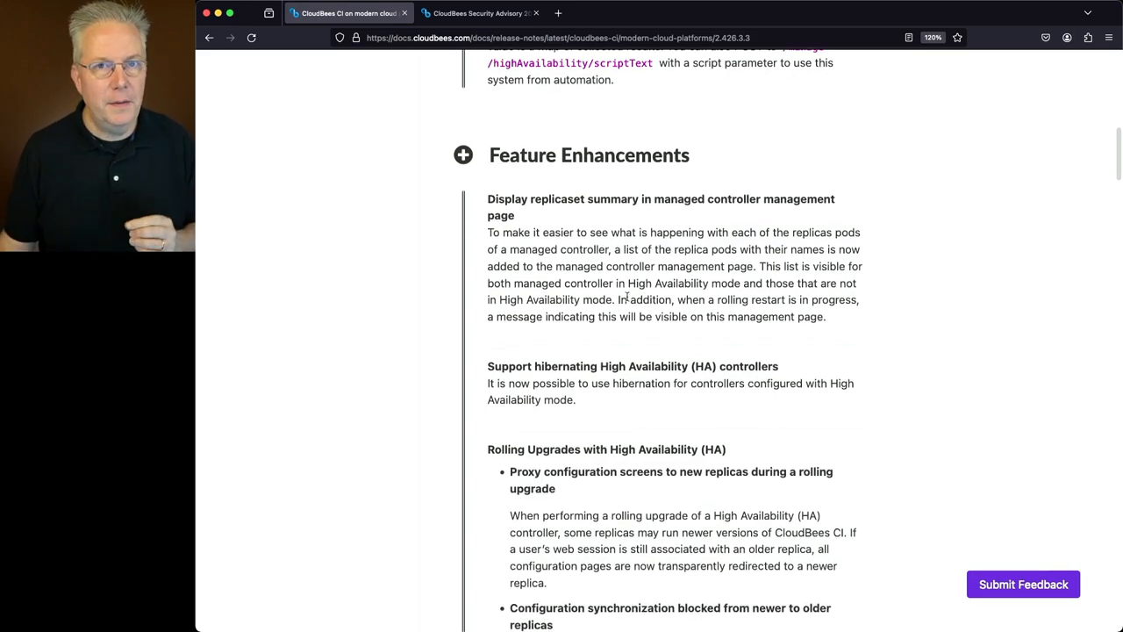
scroll("down", 3)
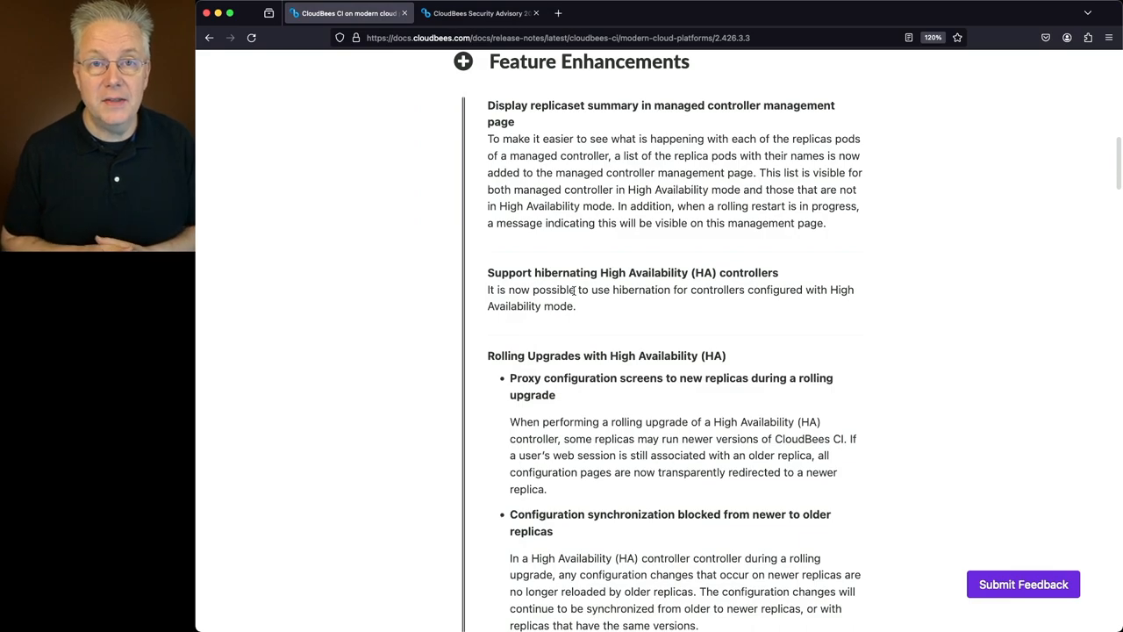
scroll("down", 3)
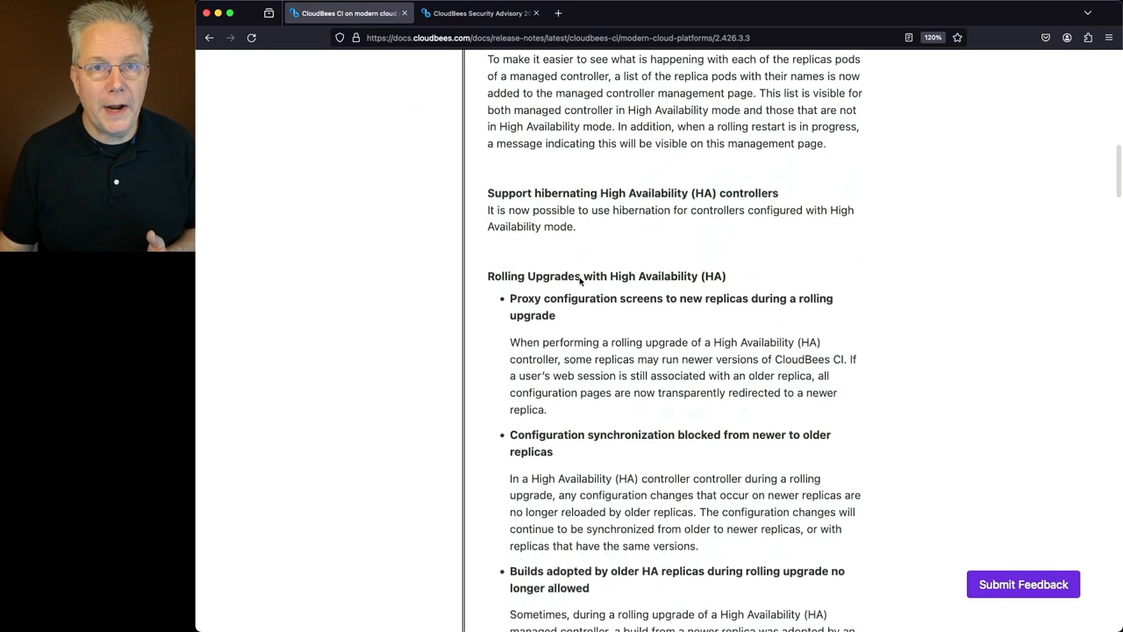
scroll("down", 3)
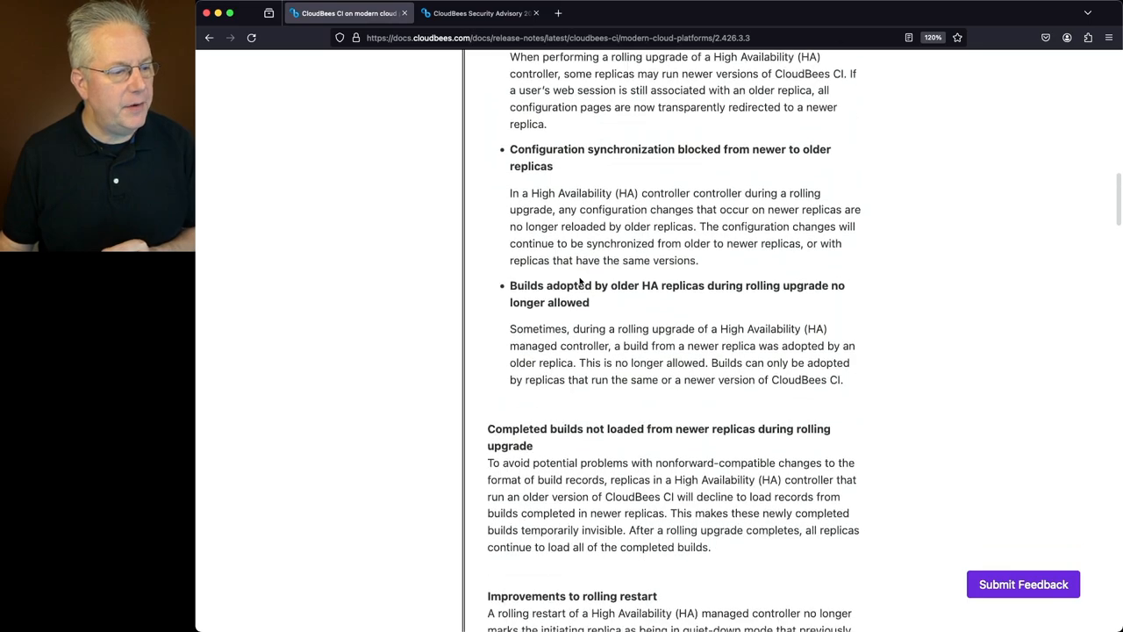
scroll("down", 3)
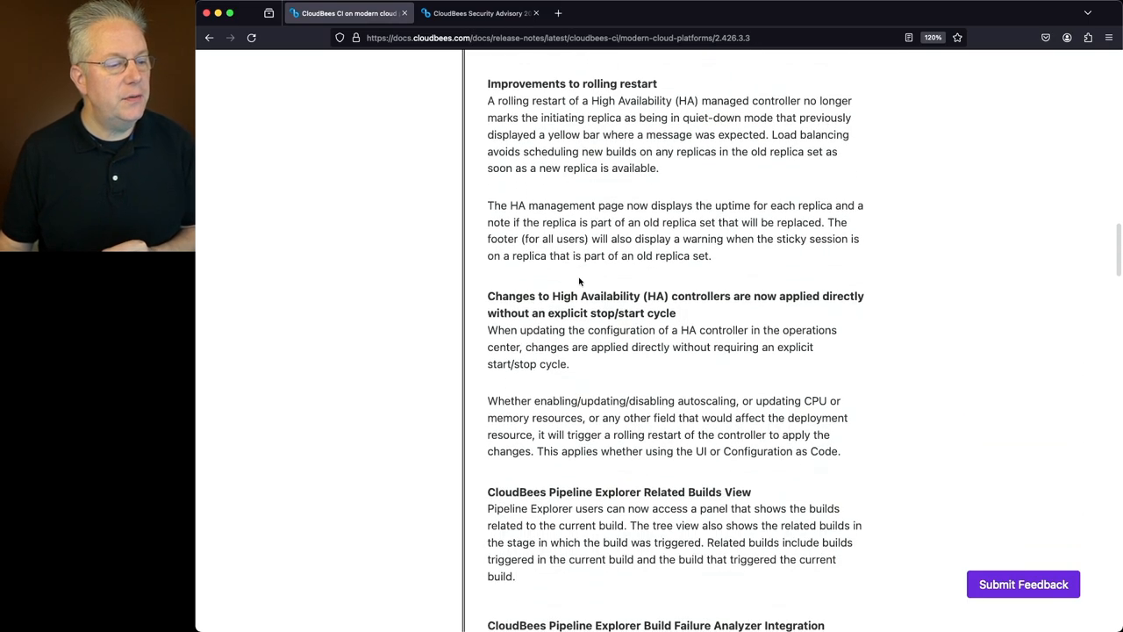
scroll("down", 3)
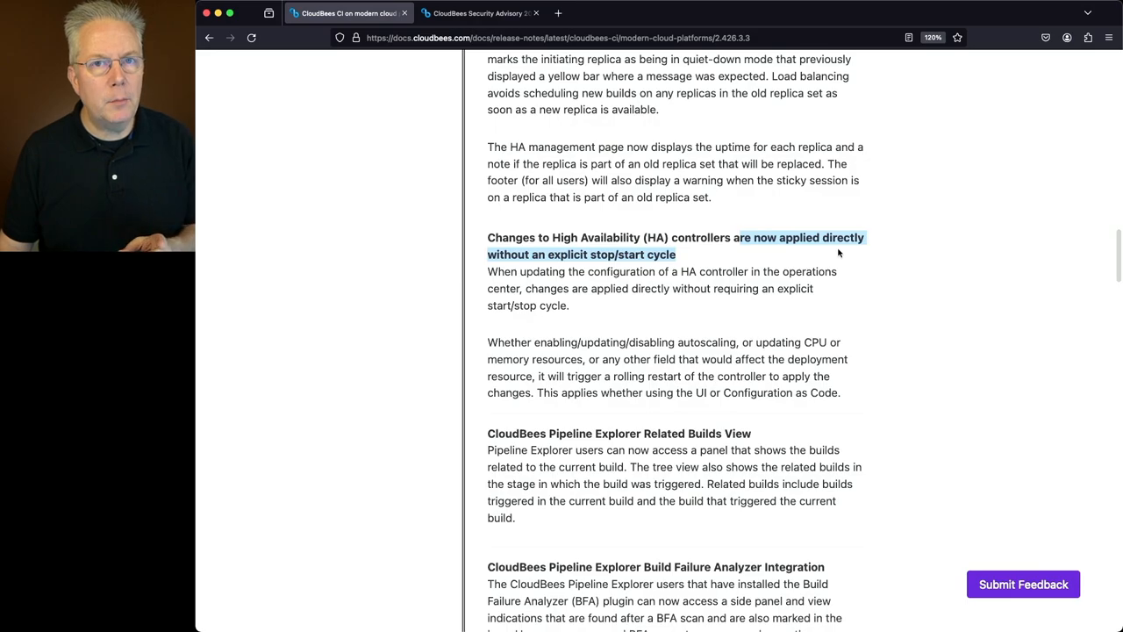
Step: Skim Pipeline Explorer enhancements and Resolved Issues down to Known Issues and Upgrade Notes
scroll("down", 3)
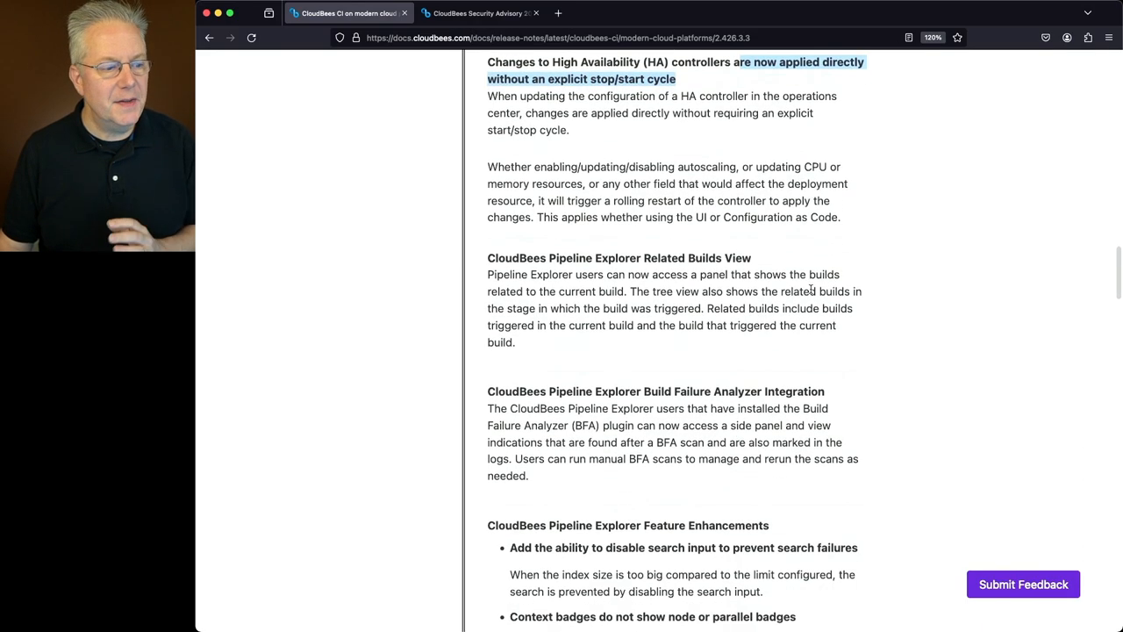
scroll("down", 3)
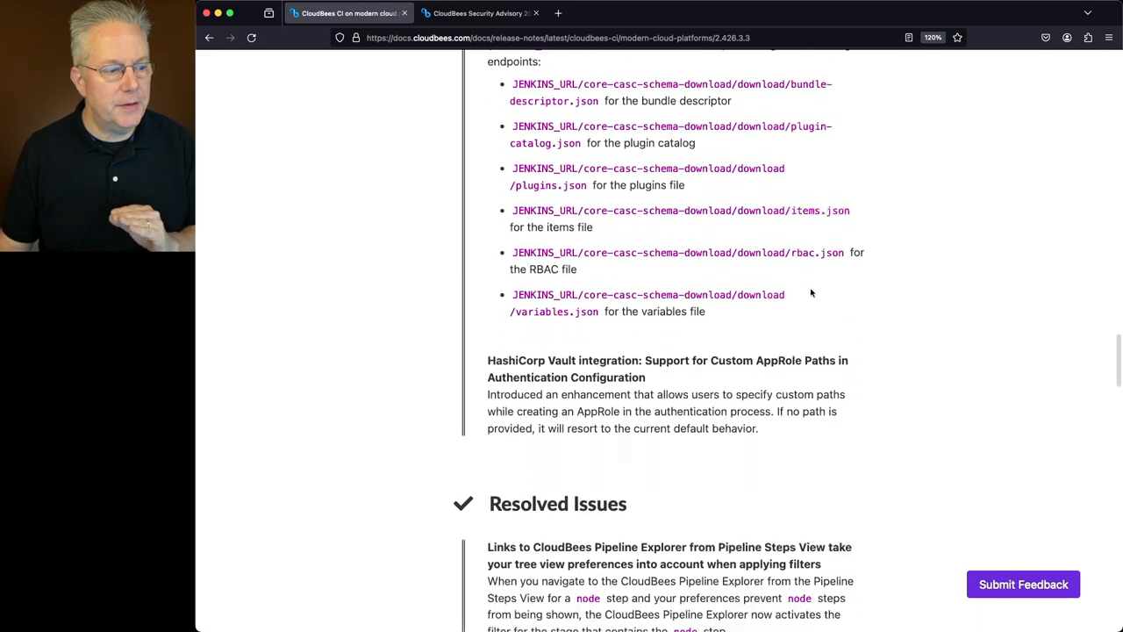
scroll("down", 3)
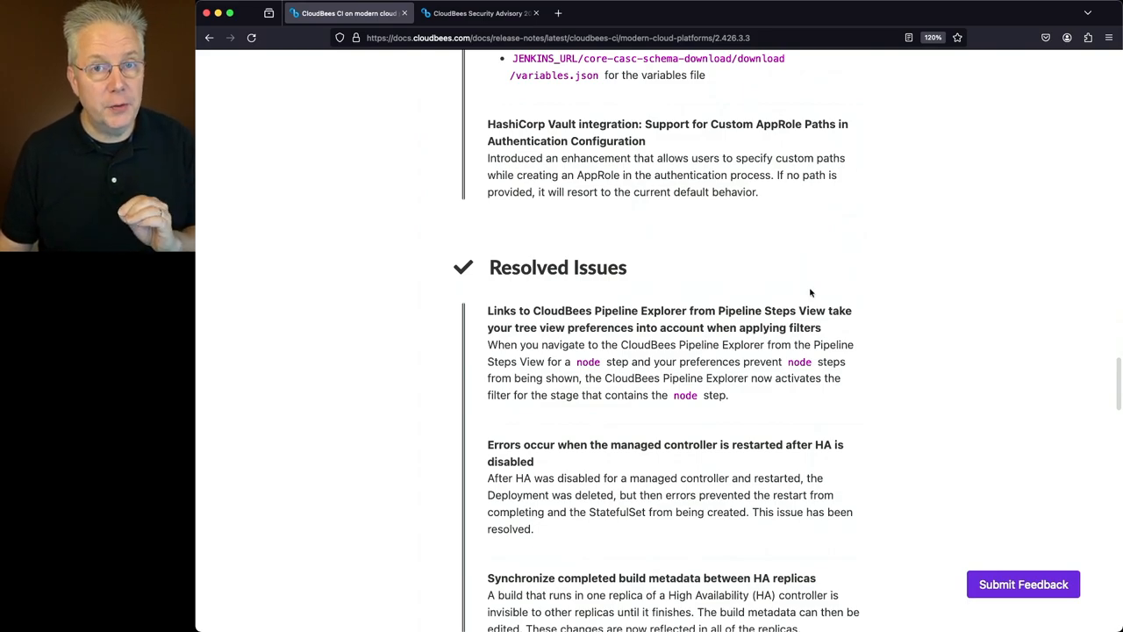
scroll("down", 3)
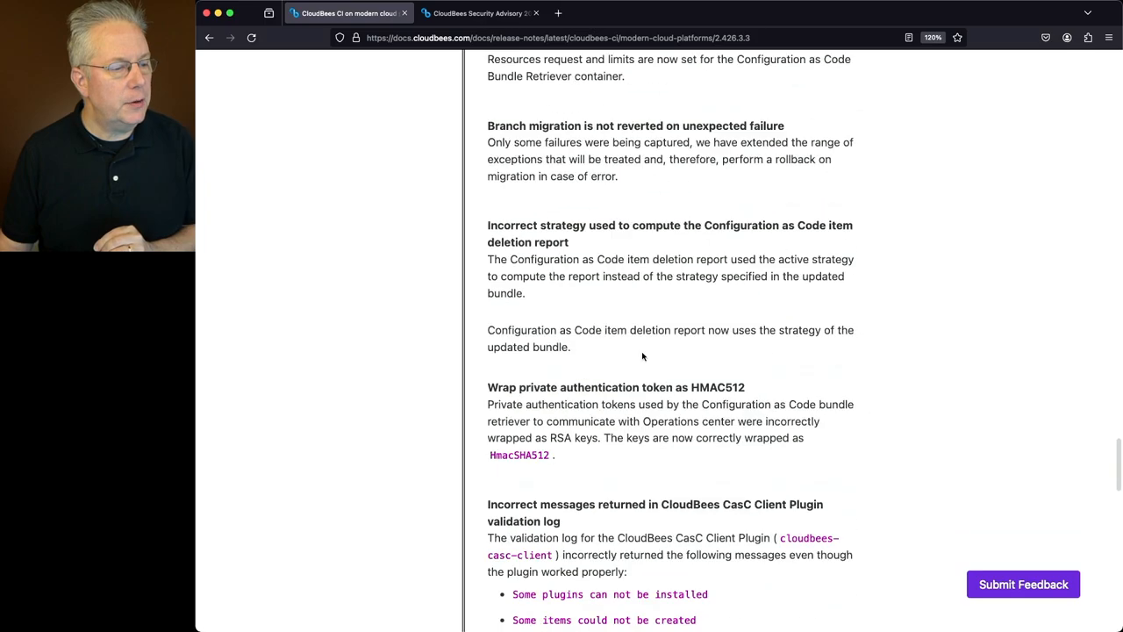
scroll("down", 3)
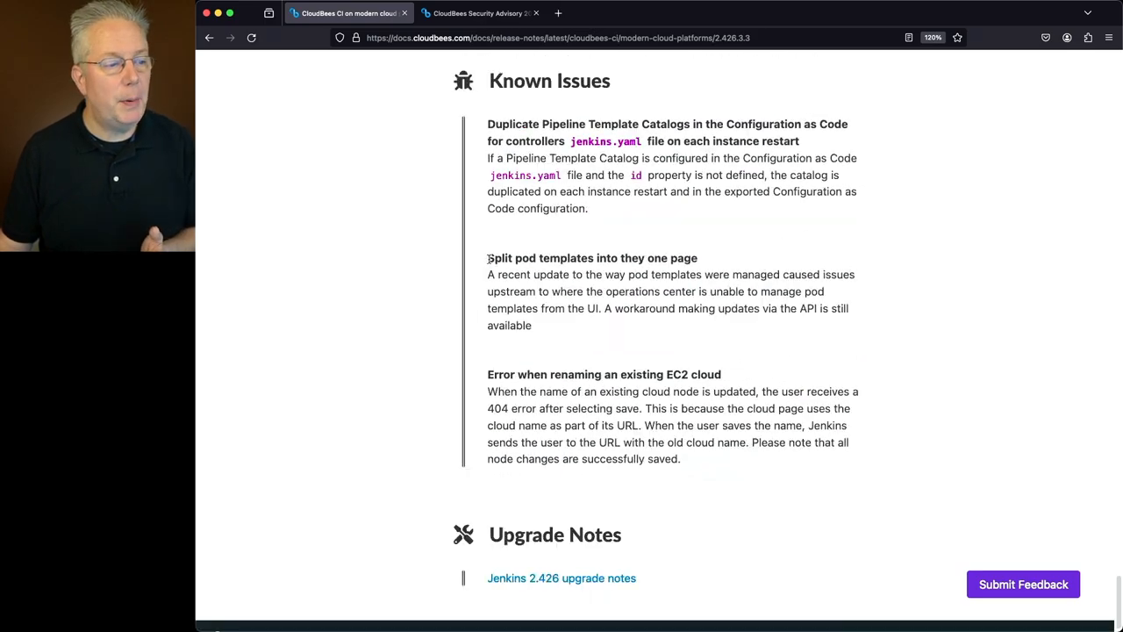